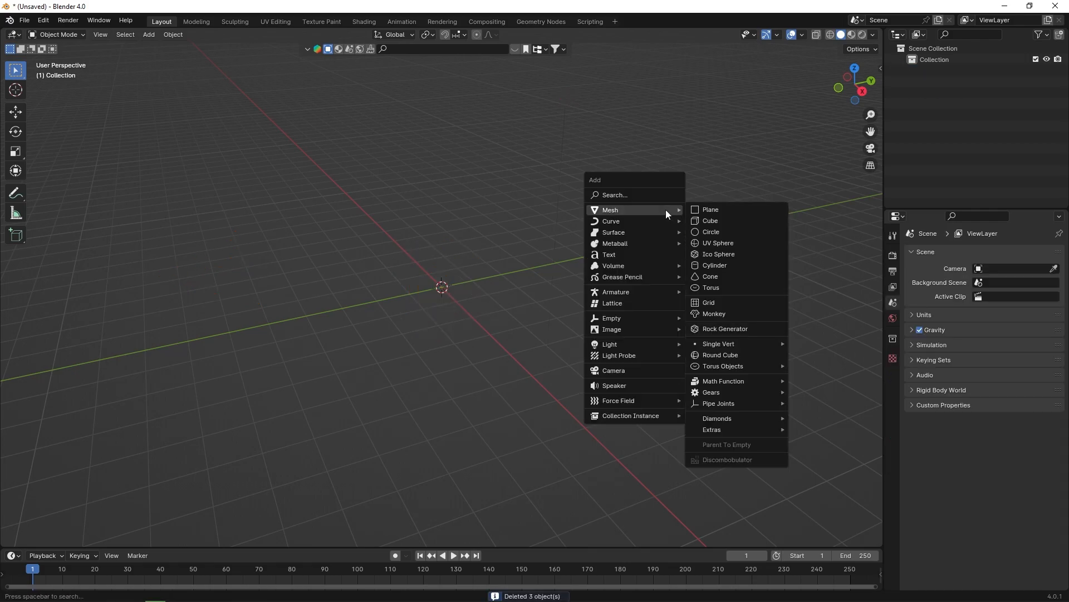
Add a cube with a Subdivision modifier at viewport level 5 so it rounds into a ball.
click(710, 220)
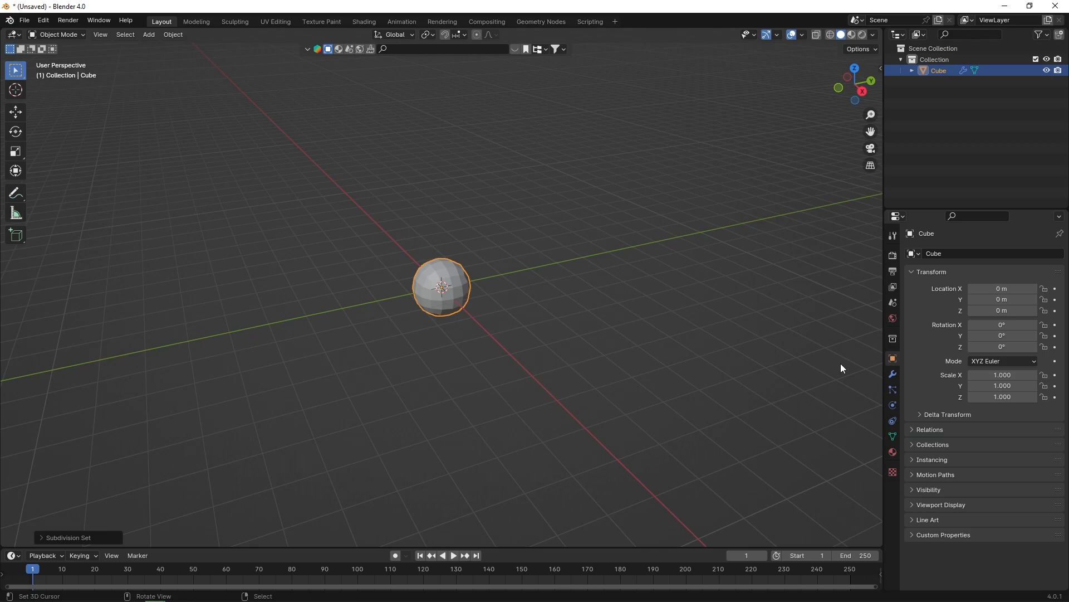
click(892, 373)
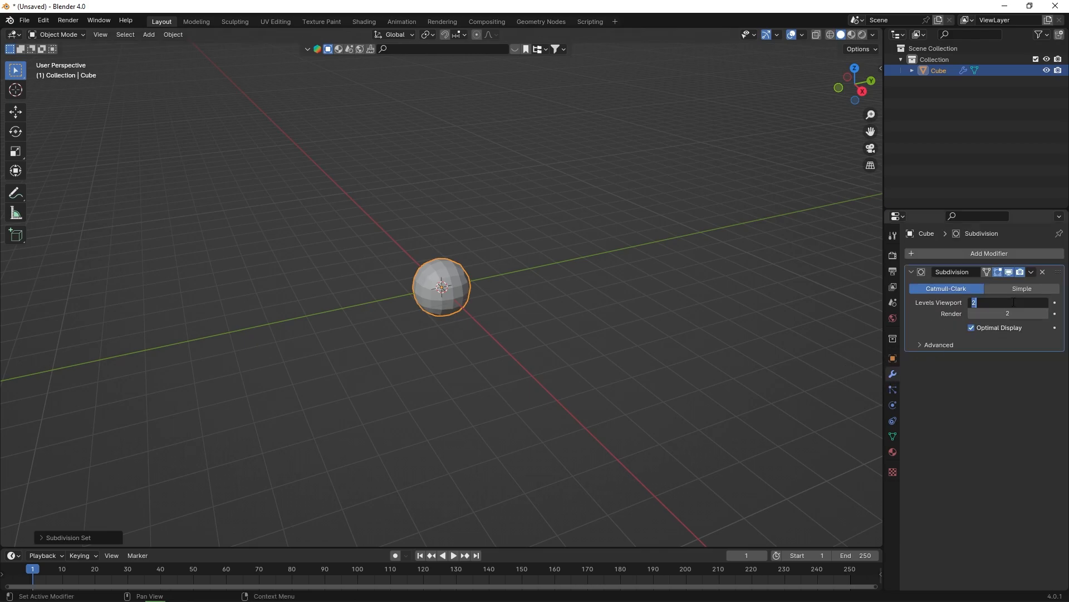
text(5)
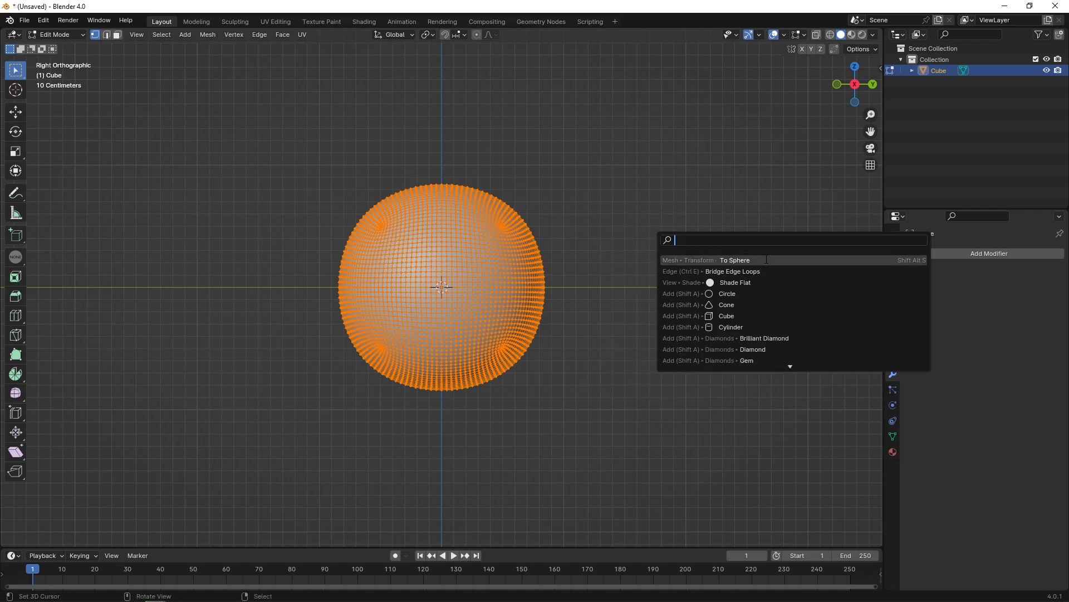
Run To Sphere on the mesh, add vertex group Group, and return to Object Mode.
click(735, 260)
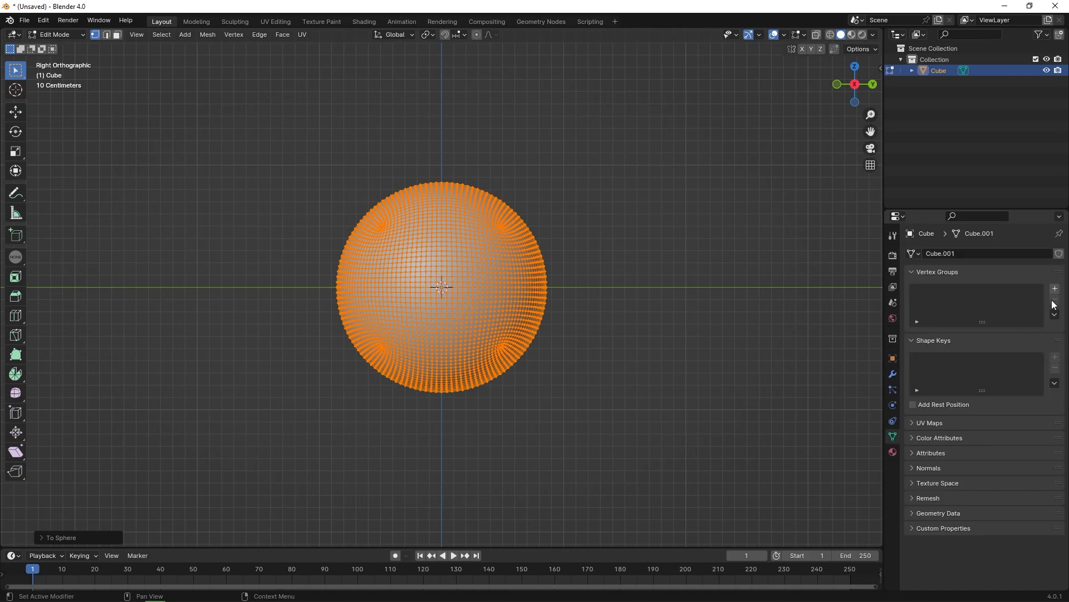
click(1054, 288)
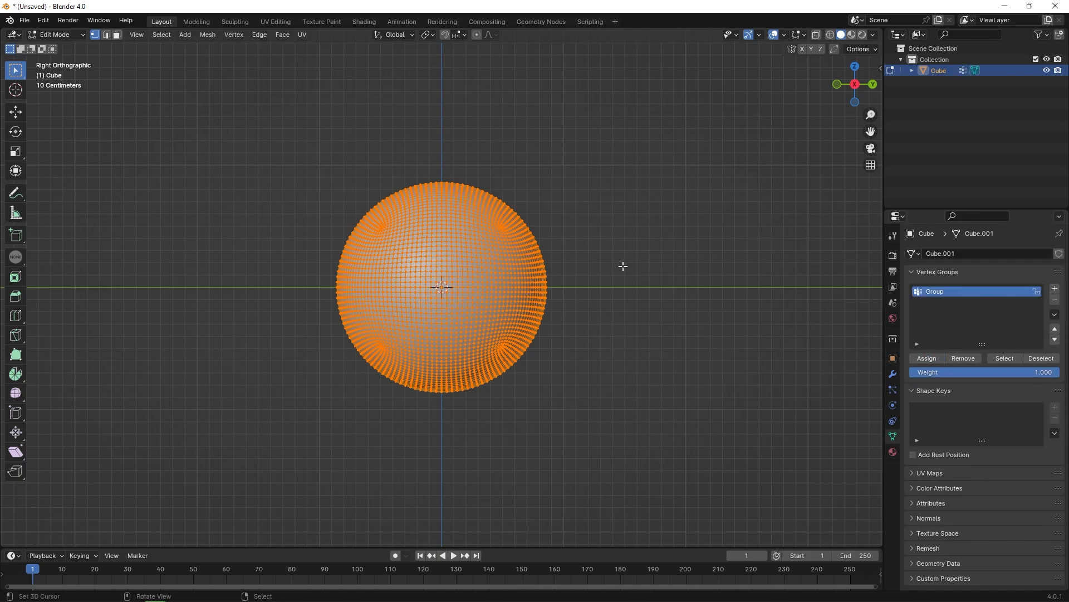
key(Tab)
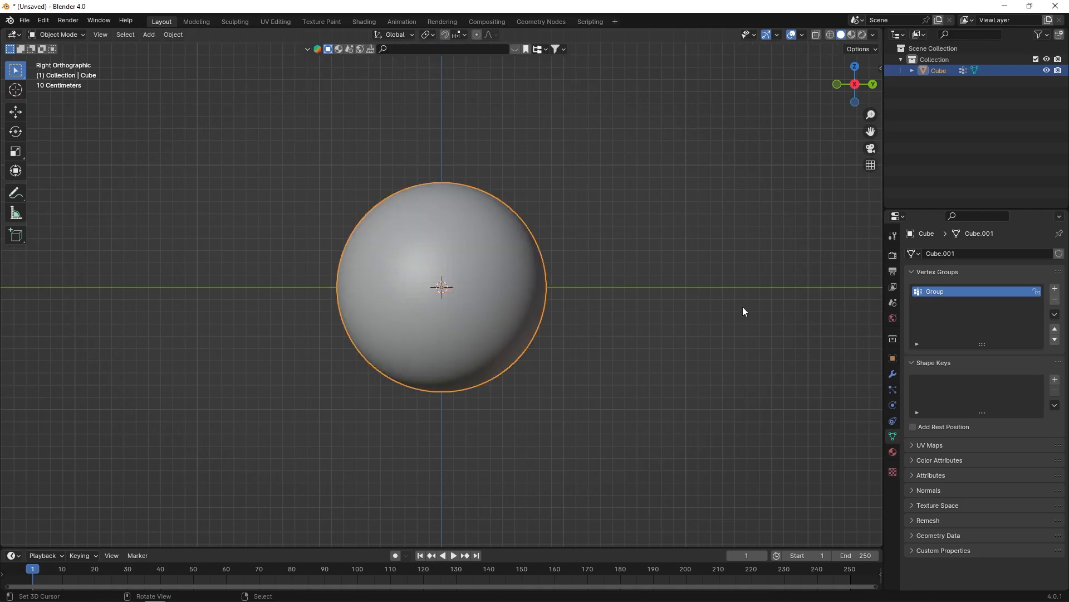
Add a Vertex Weight Proximity modifier to the sphere from the modifier search ('ve').
click(892, 374)
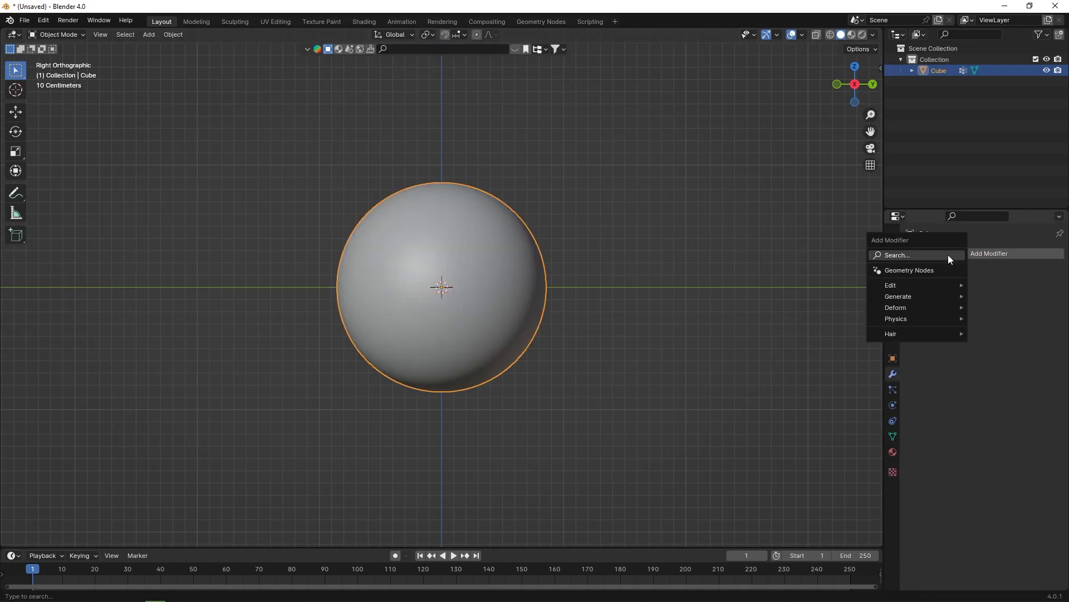
text(v)
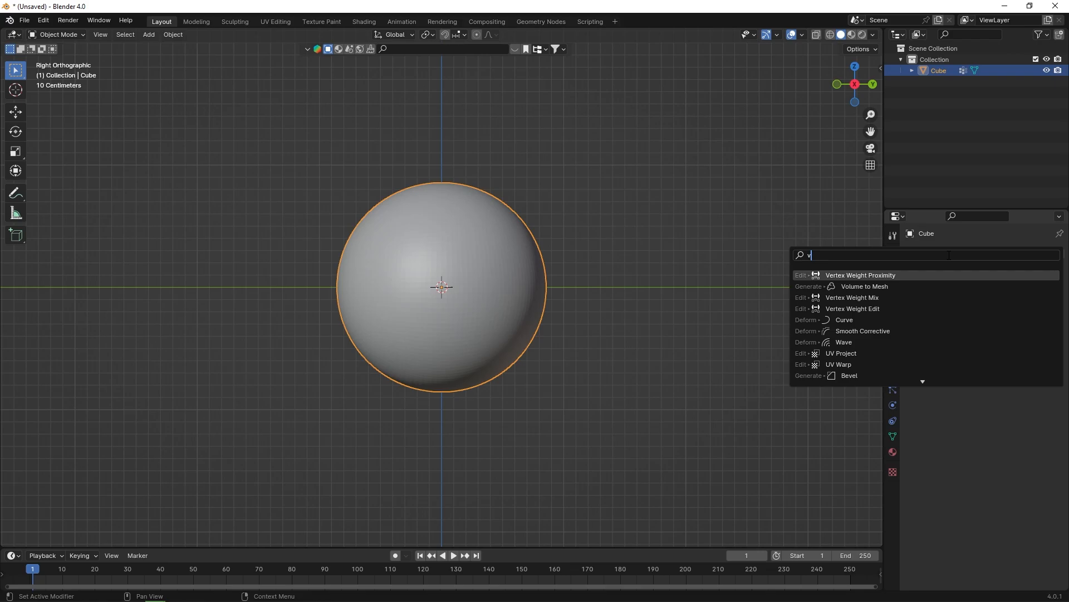
text(e)
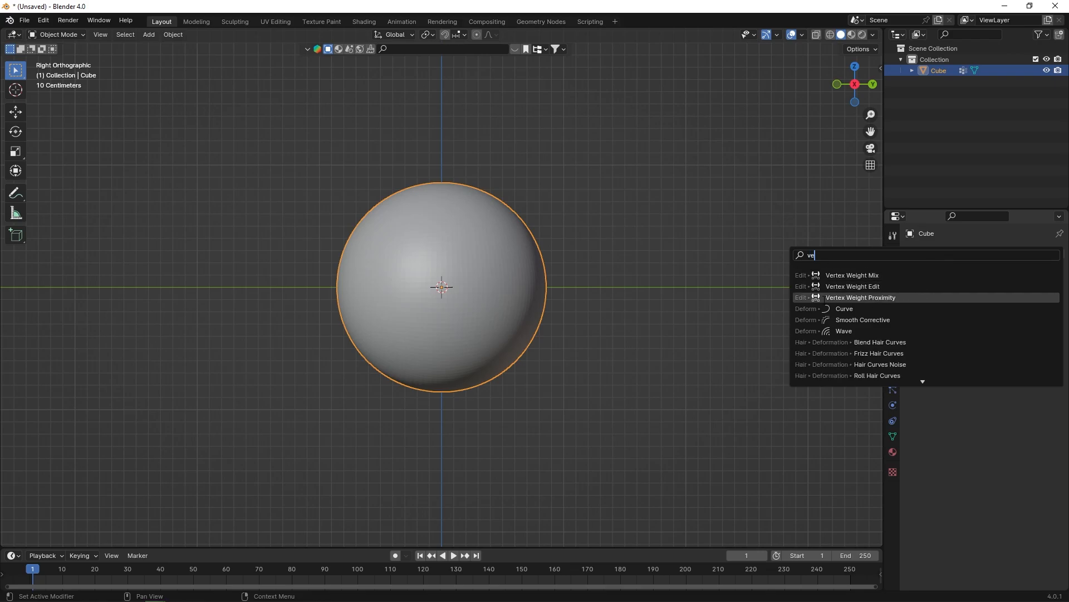
click(860, 297)
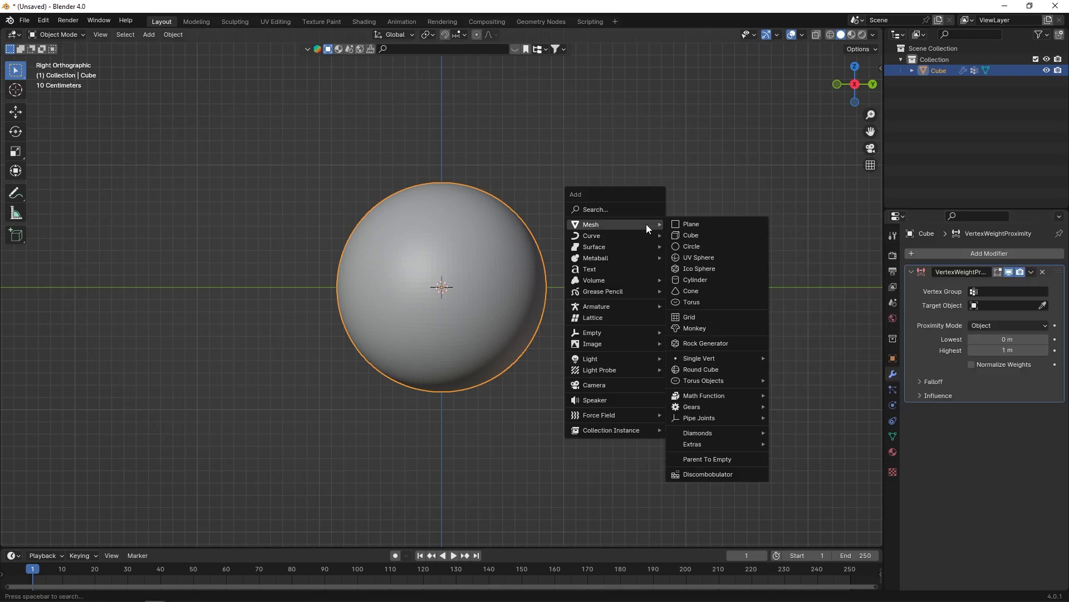
Add a thin cube slab through the sphere's middle and display it as wire.
click(690, 234)
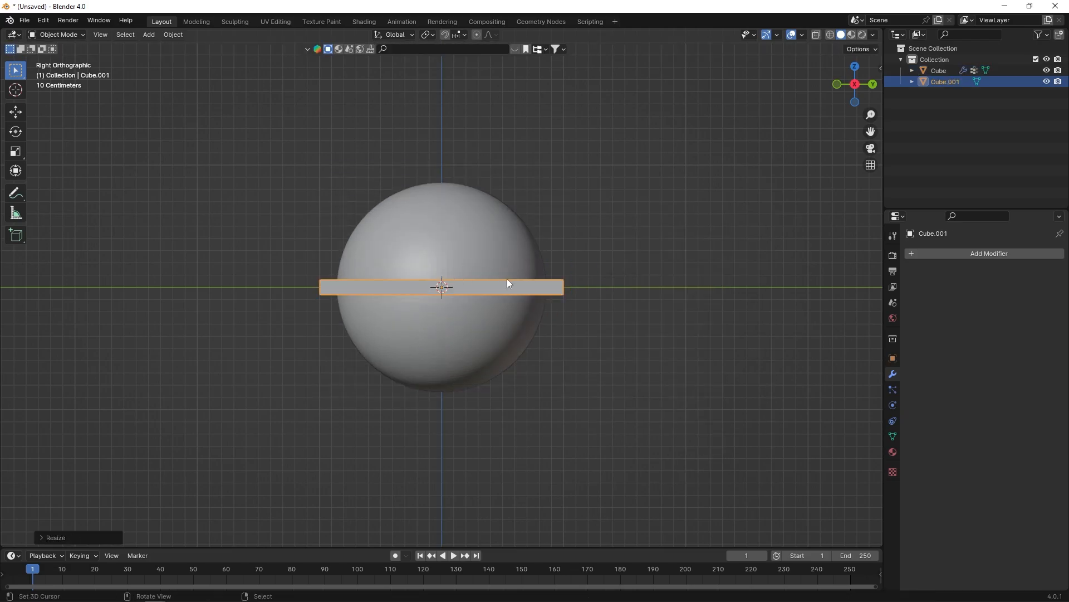
click(893, 358)
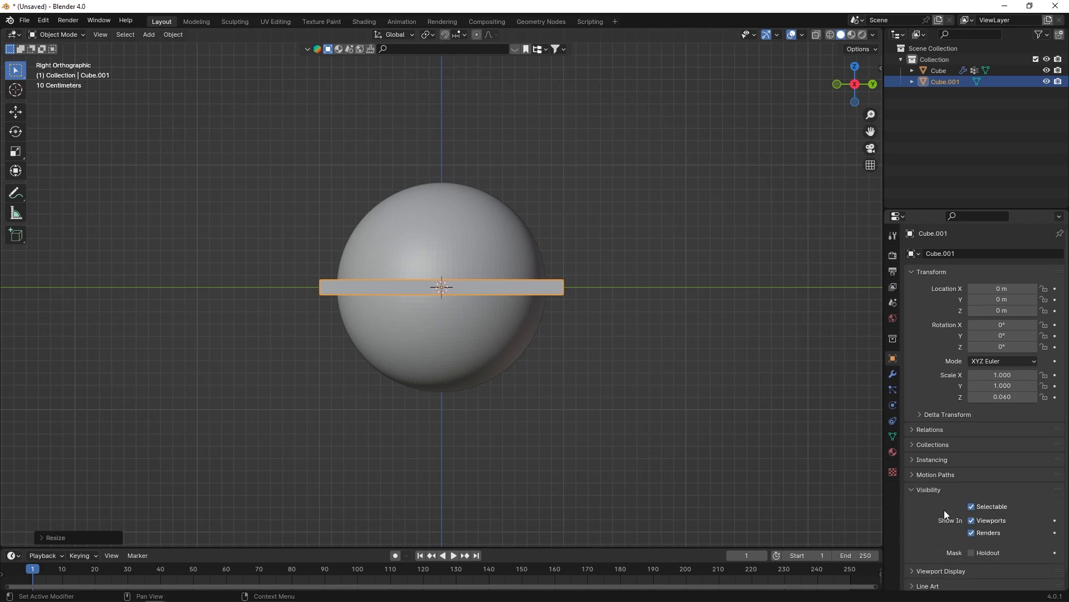
scroll(down, 3)
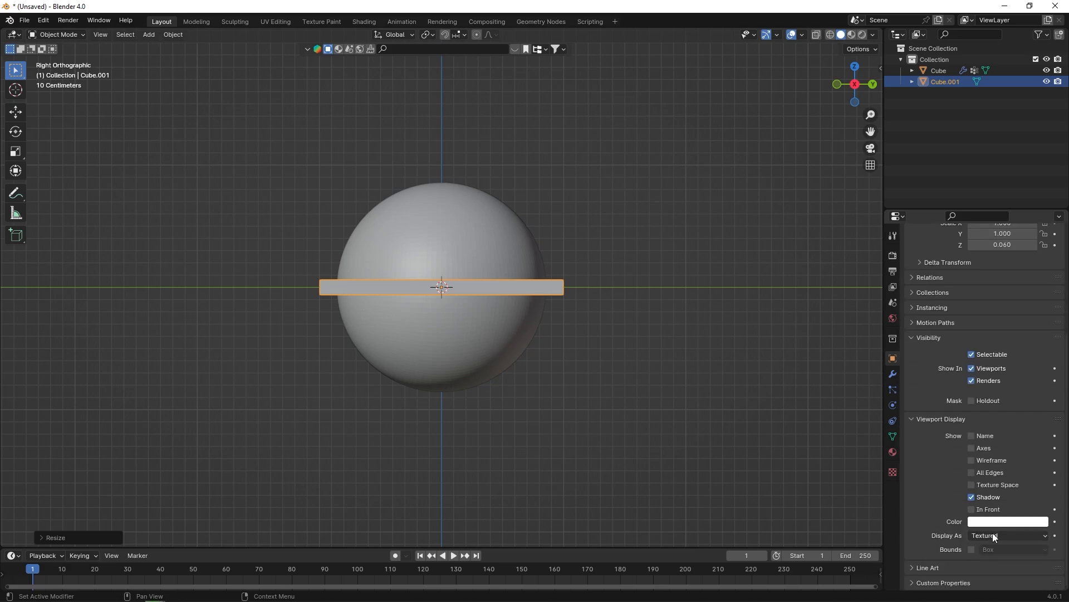
click(1008, 535)
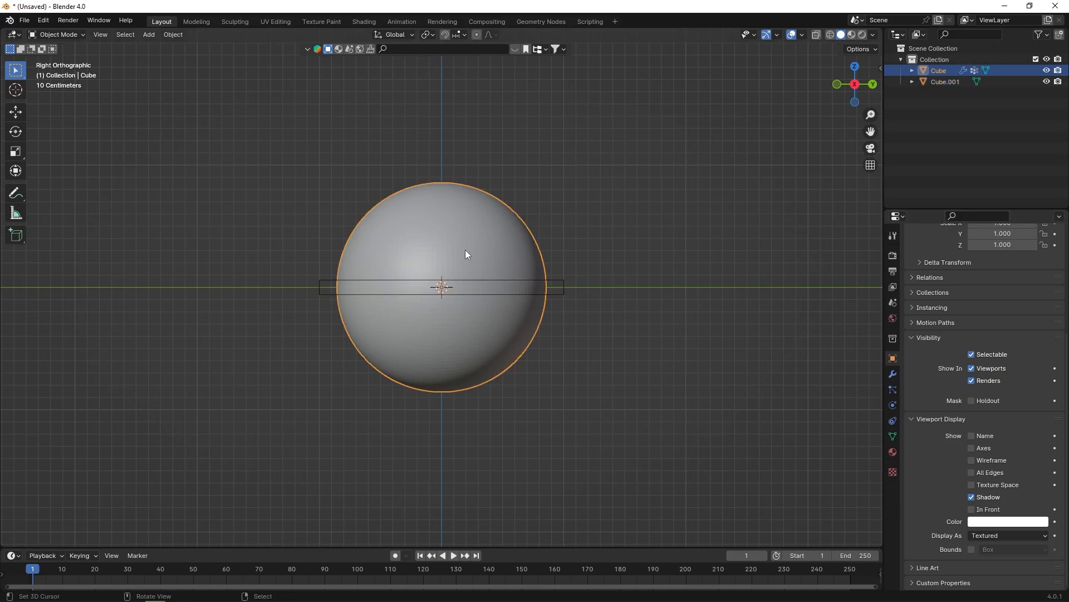
Target the proximity modifier at the slab in Geometry mode, previewing weights in Weight Paint.
click(892, 373)
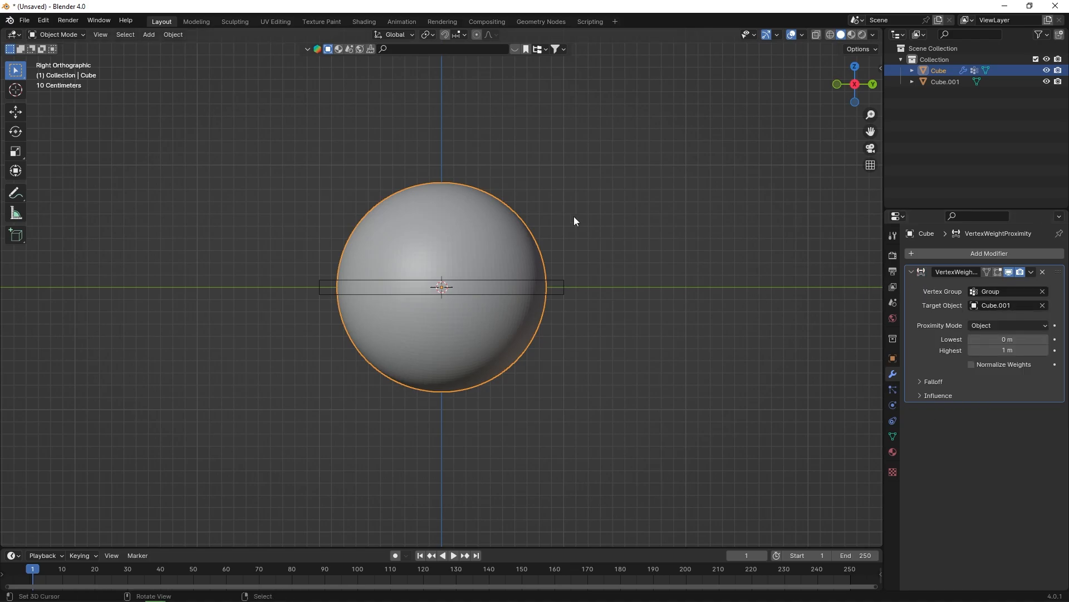
click(58, 34)
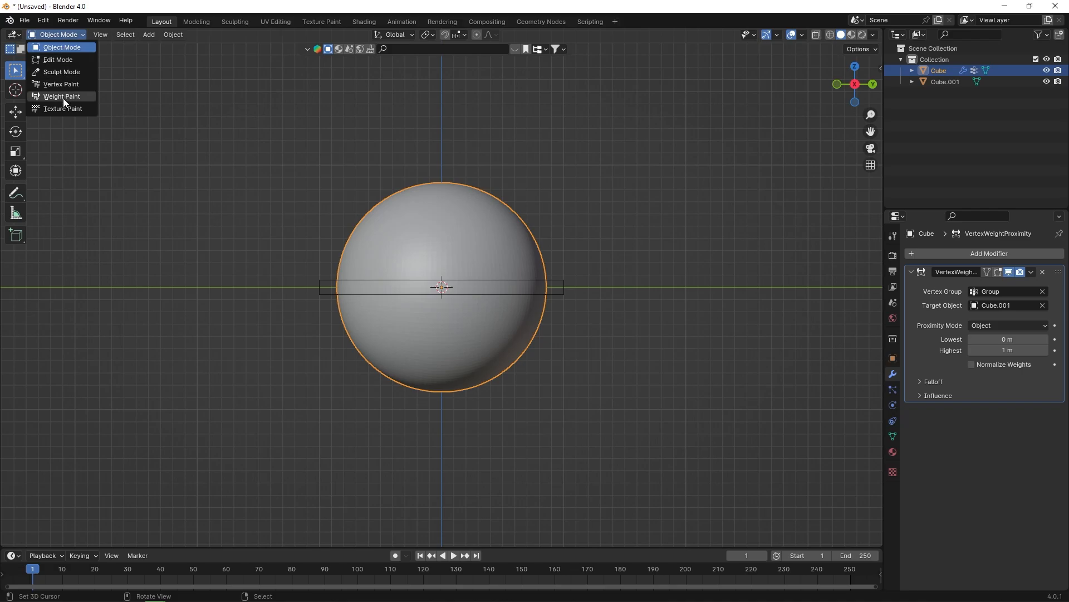
click(62, 96)
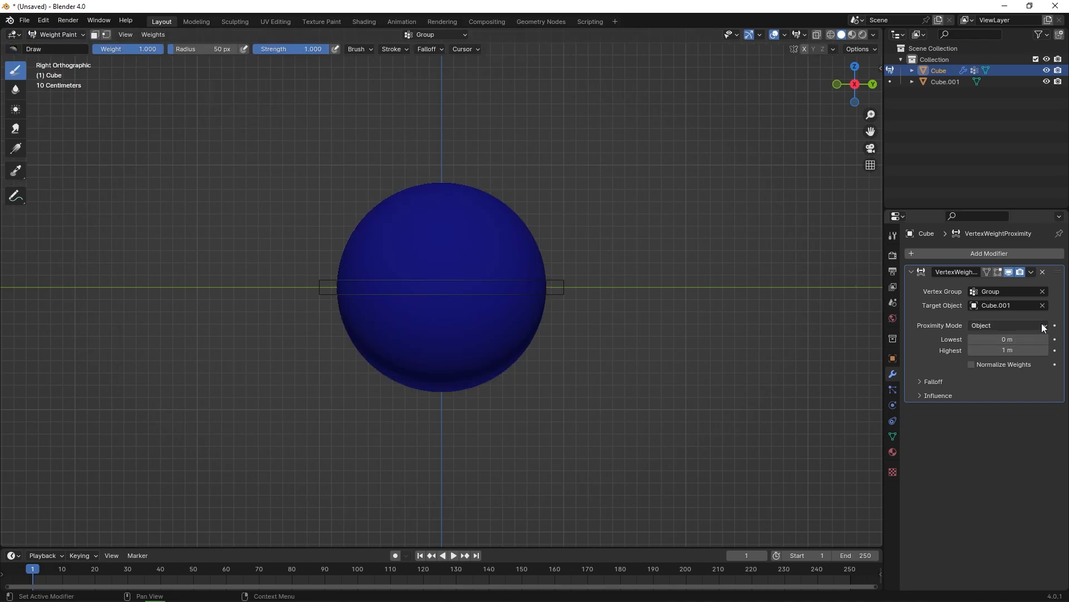
click(1007, 325)
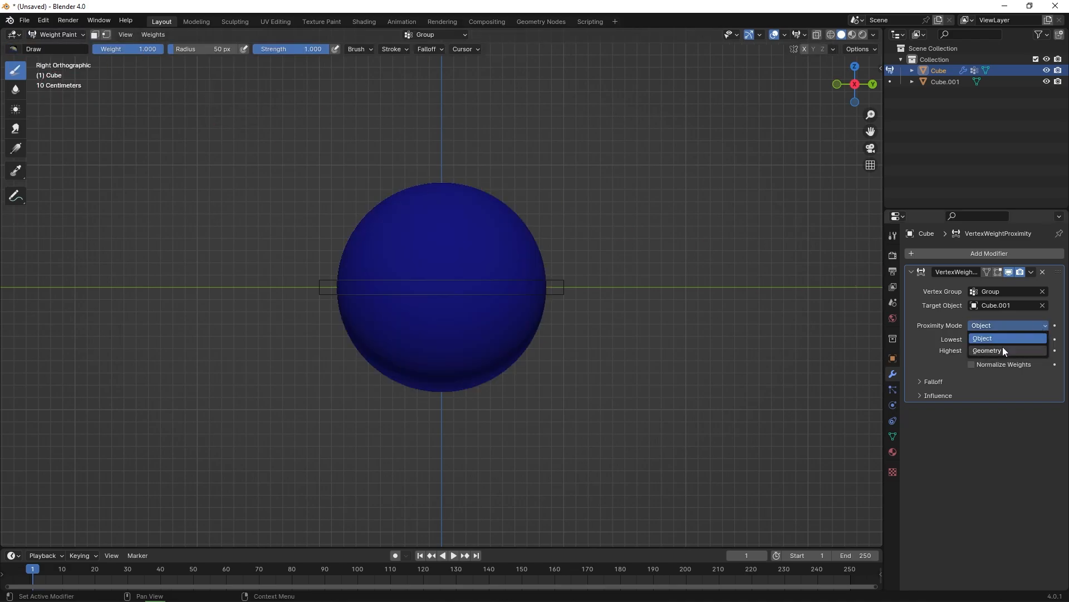
click(1007, 350)
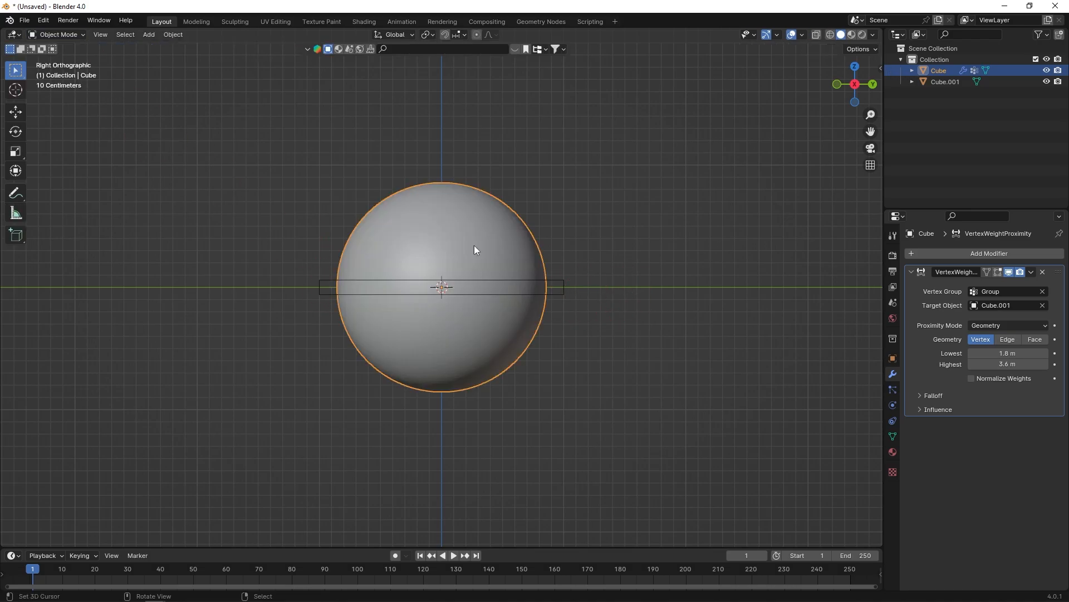
Keyframe the slab rising over a 100-frame timeline and play back to watch the weights update.
click(945, 82)
text(100)
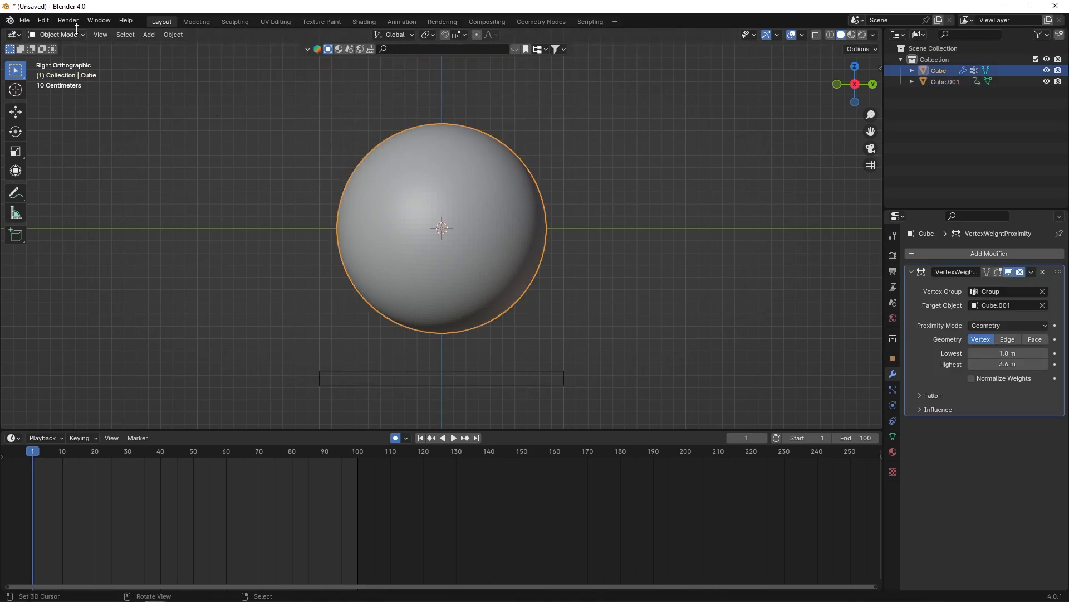
click(58, 34)
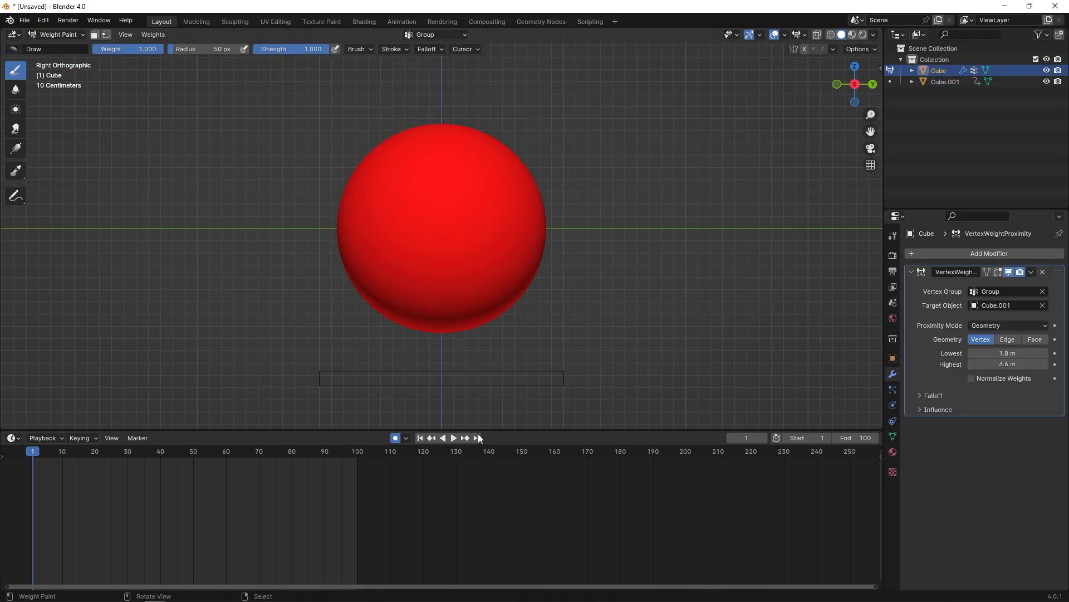
click(453, 438)
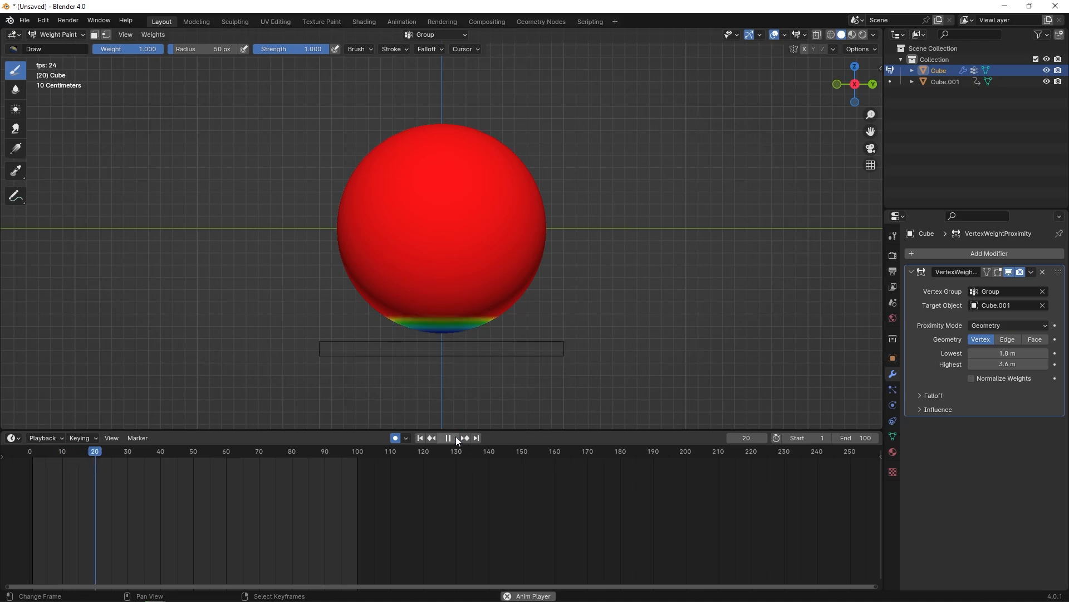
click(448, 437)
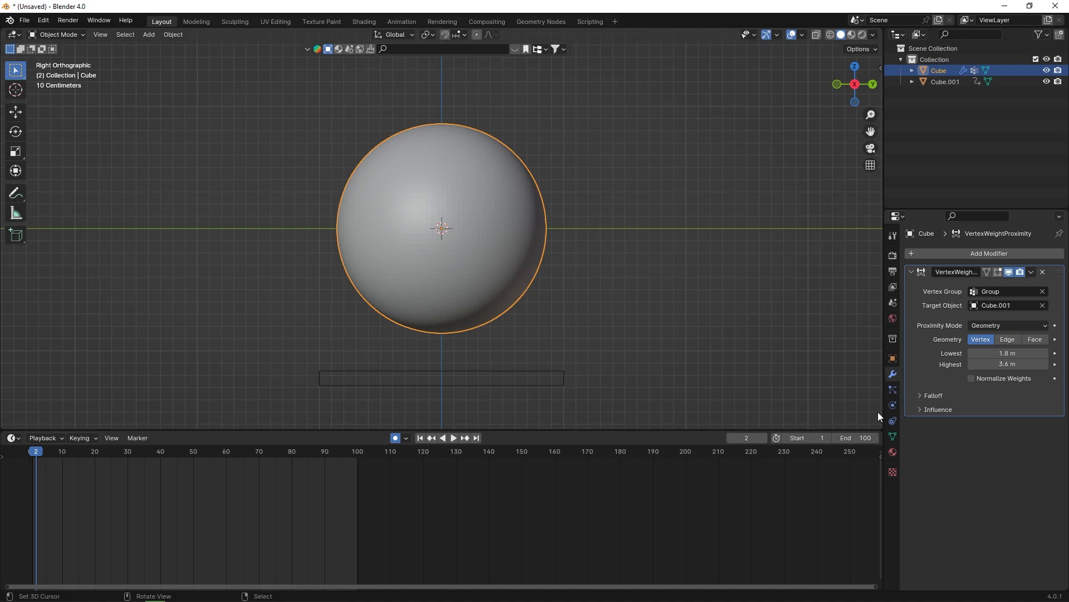
Add a cloth simulation to the sphere with pressure 20.
click(891, 421)
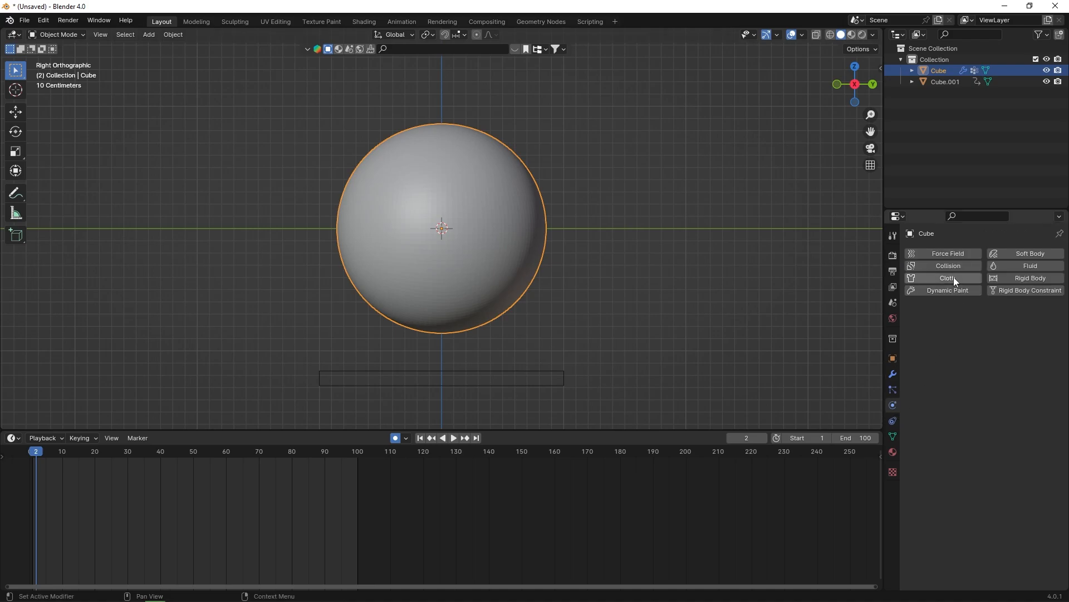
click(947, 277)
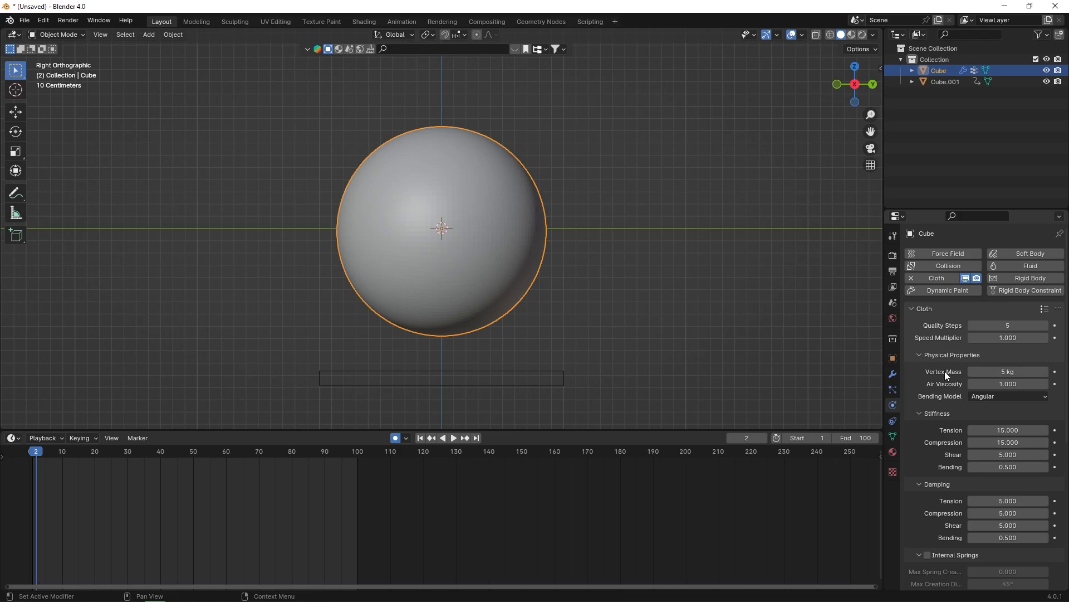
scroll(down, 3)
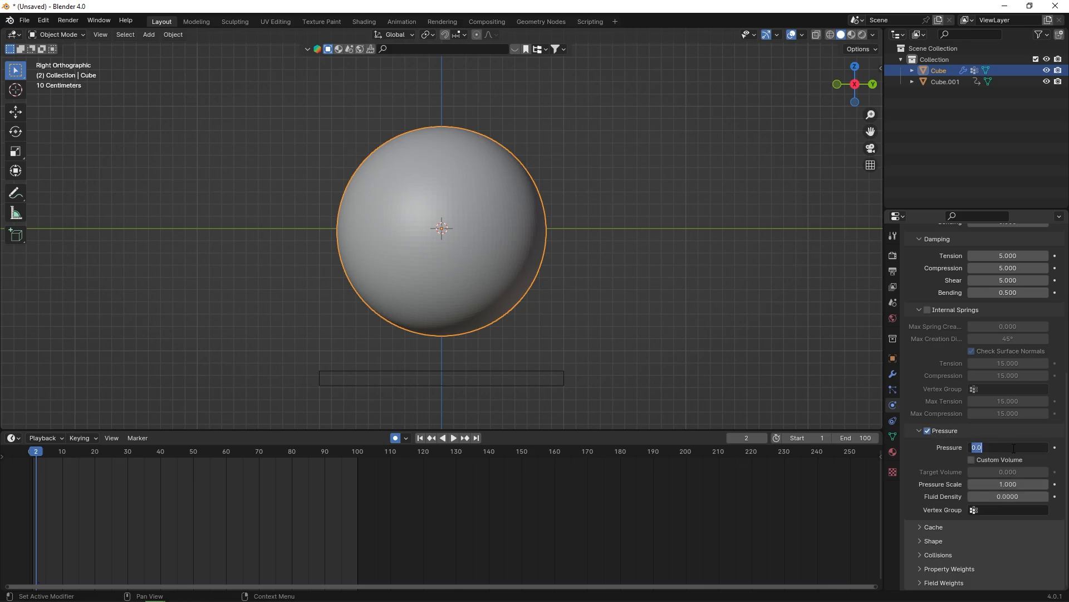
text(20.000)
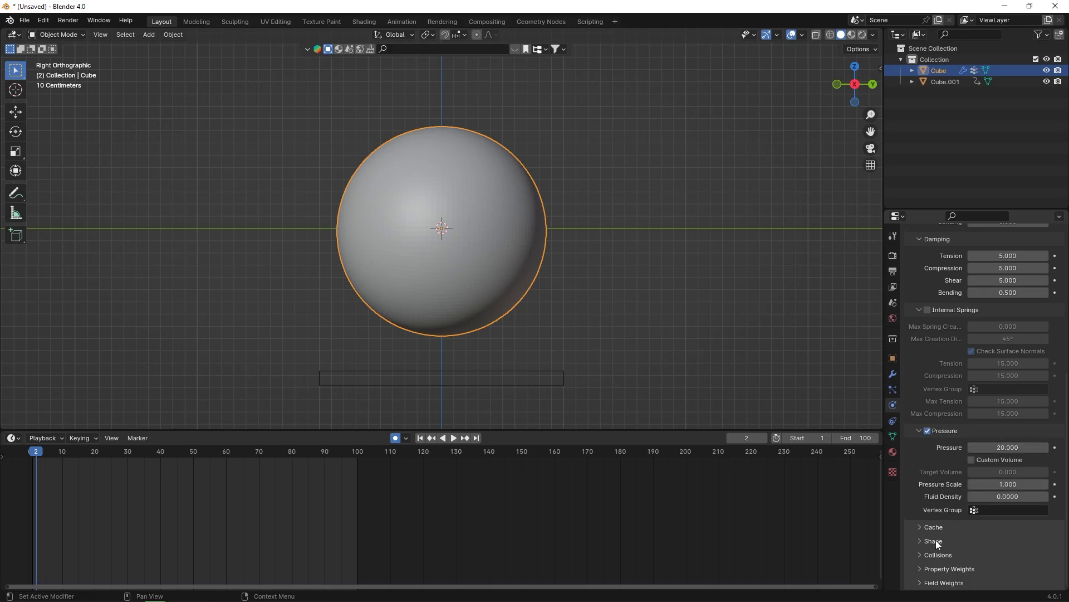
Pin the cloth to vertex group Group and set the shrinking factor to -0.5.
click(933, 540)
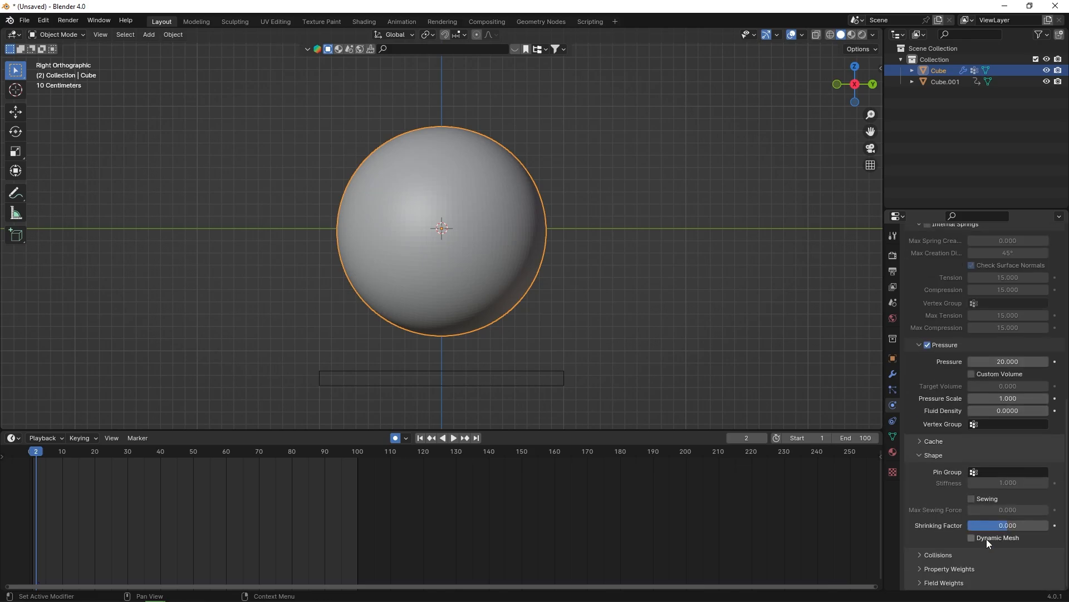
click(1009, 471)
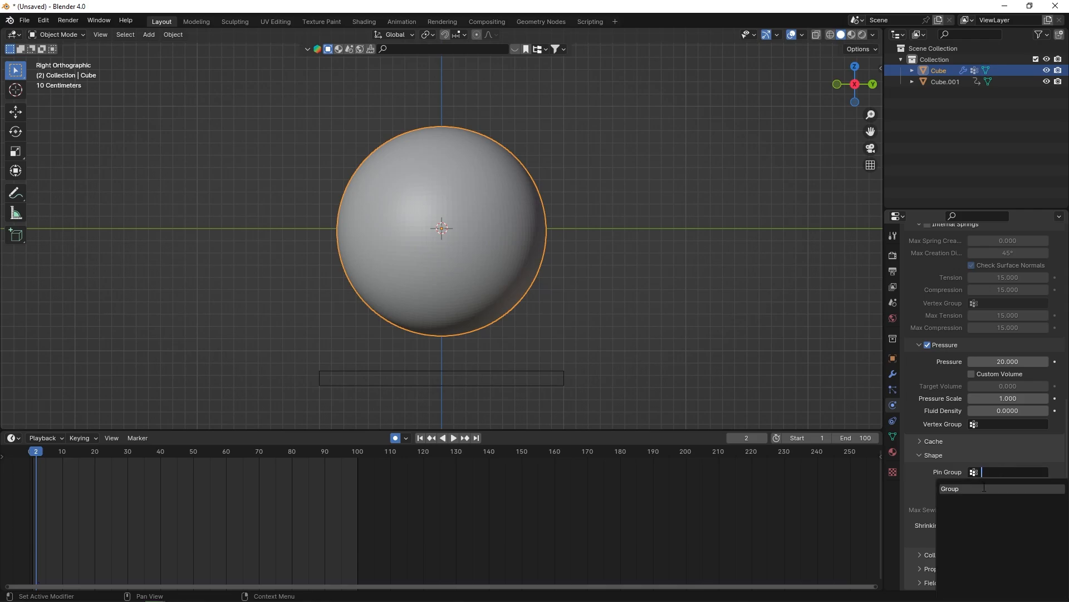
click(951, 488)
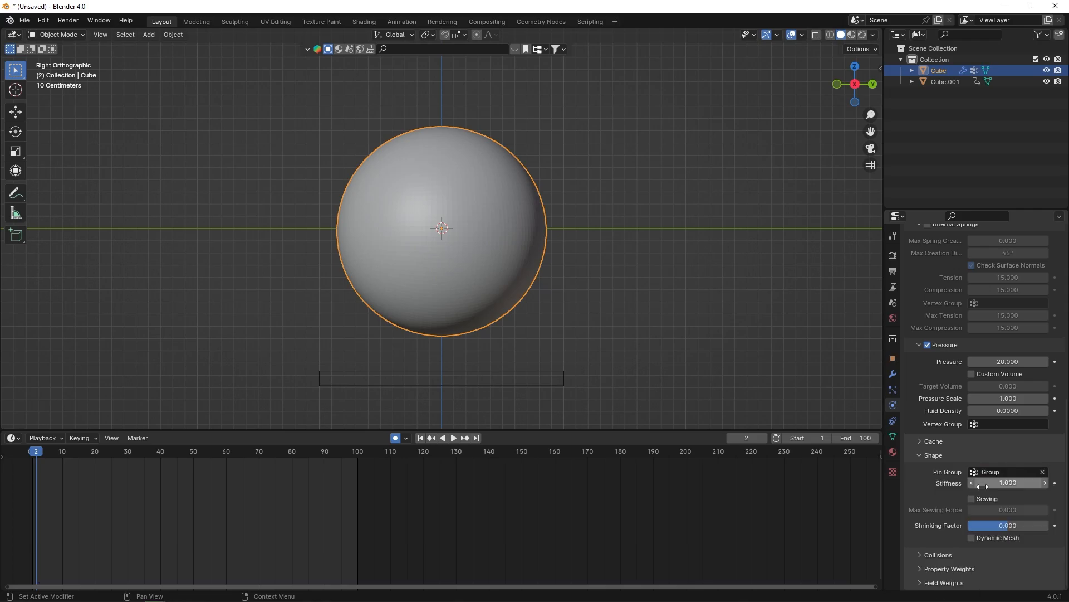
double_click(1007, 525)
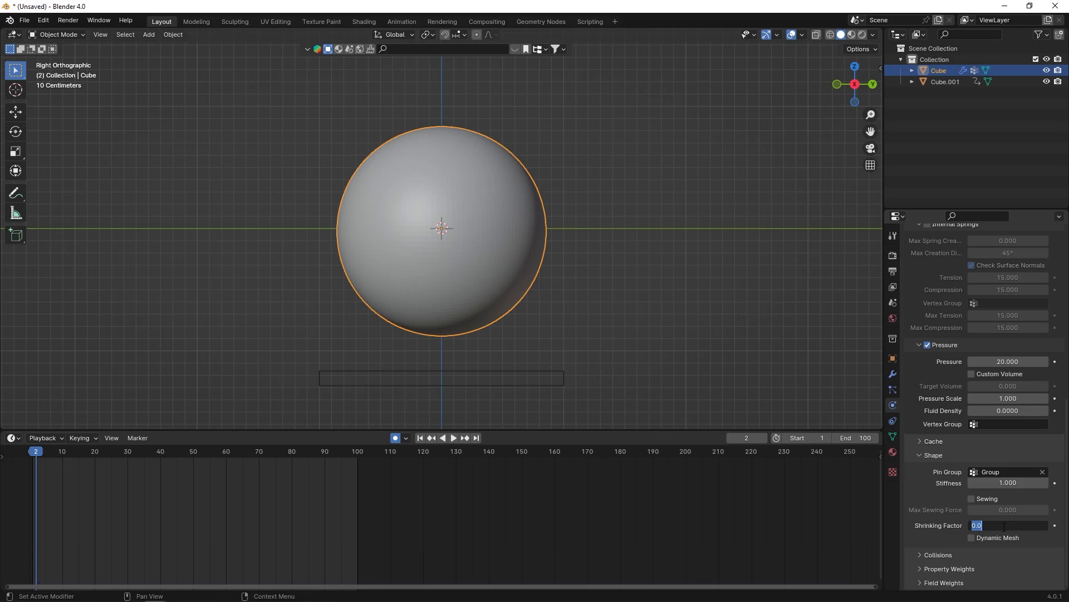
text(-0.5)
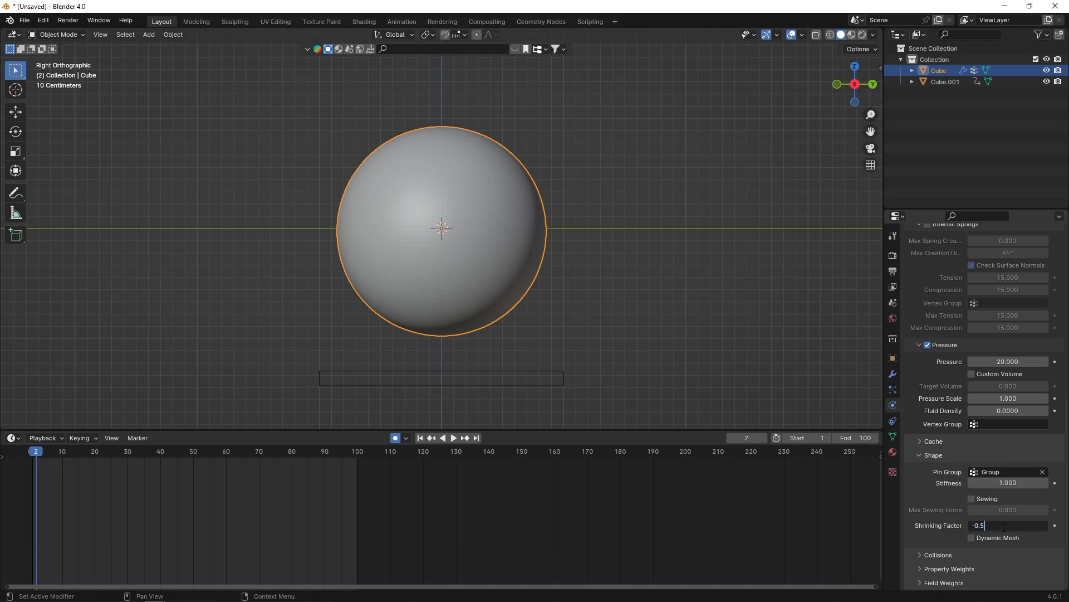
key(Return)
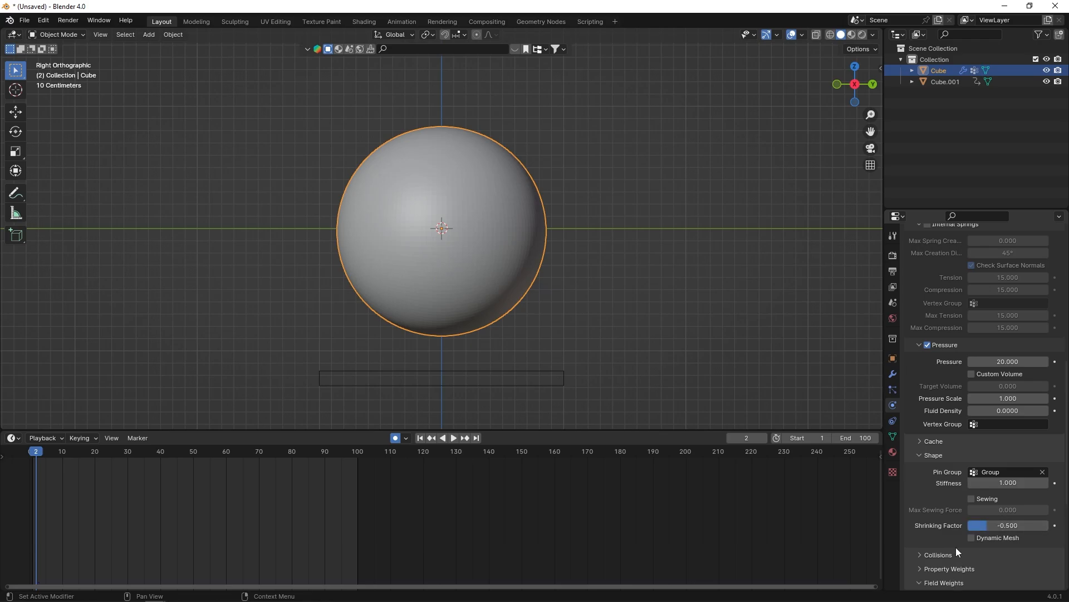
scroll(down, 3)
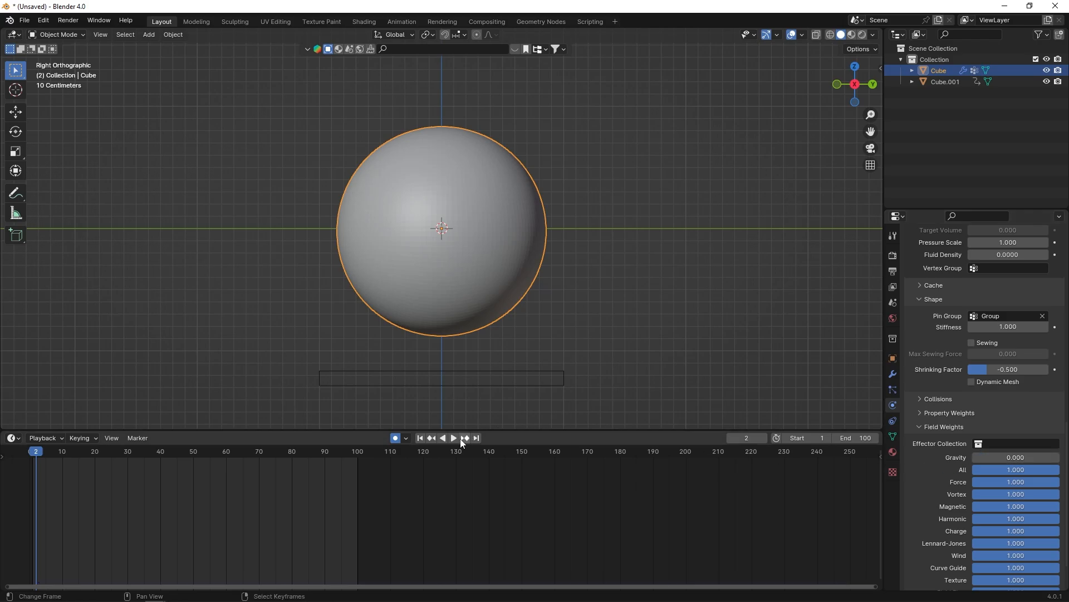
Preview the cloth simulation in playback, then return to frame 1.
click(453, 438)
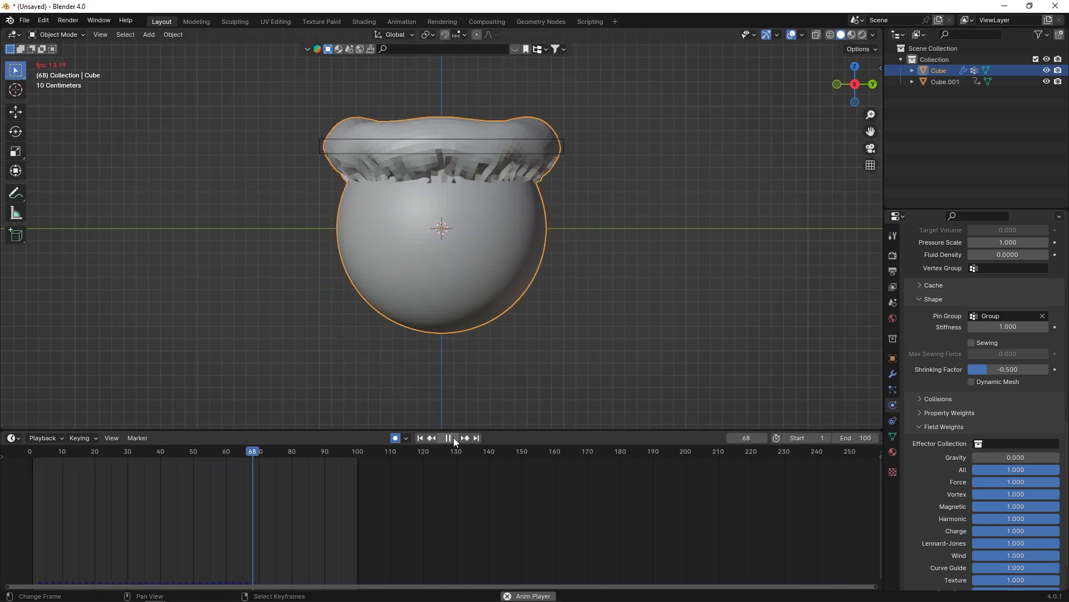
click(453, 438)
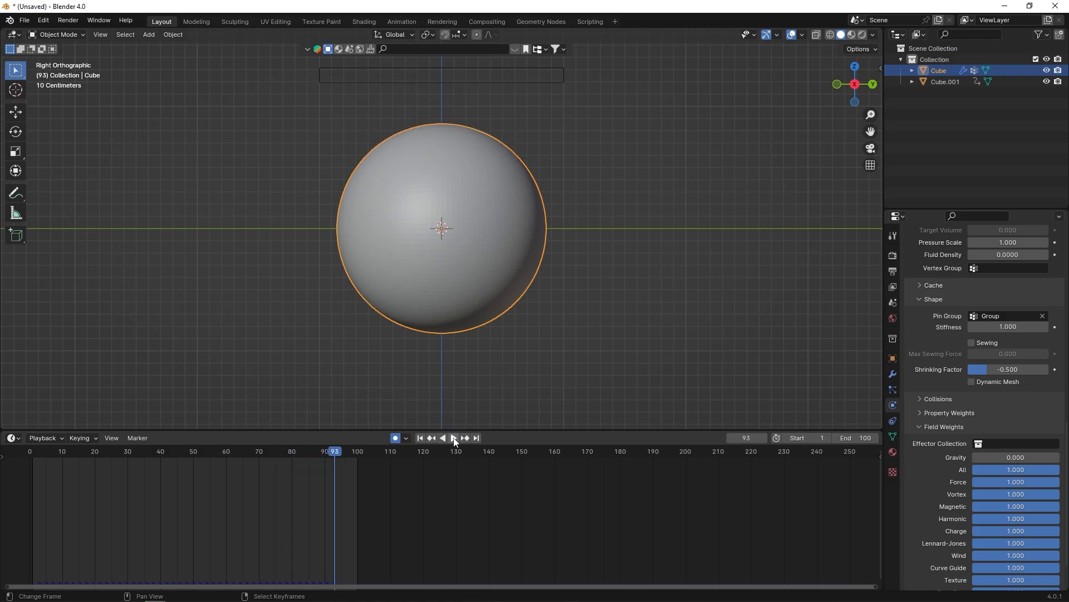
scroll(up, 3)
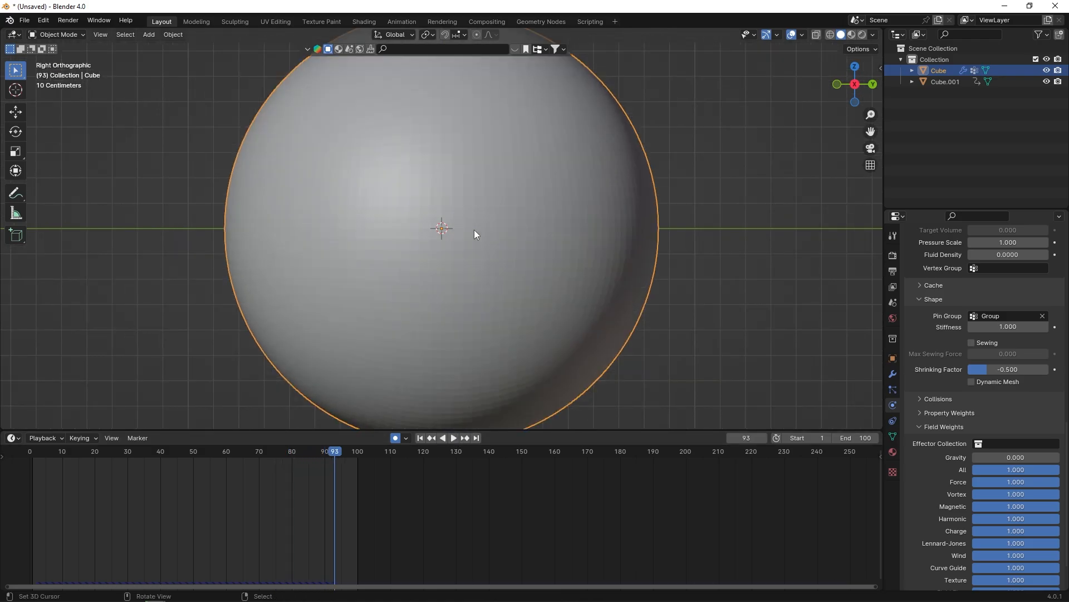
key(f3)
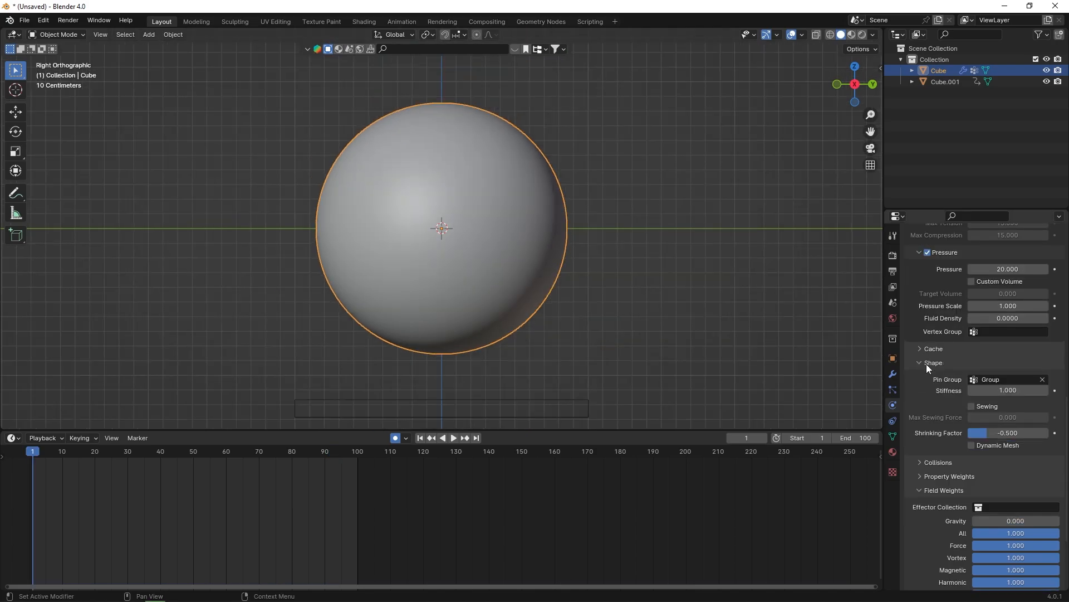
Set the cloth cache end to frame 100 and bake the simulation.
scroll(down, 3)
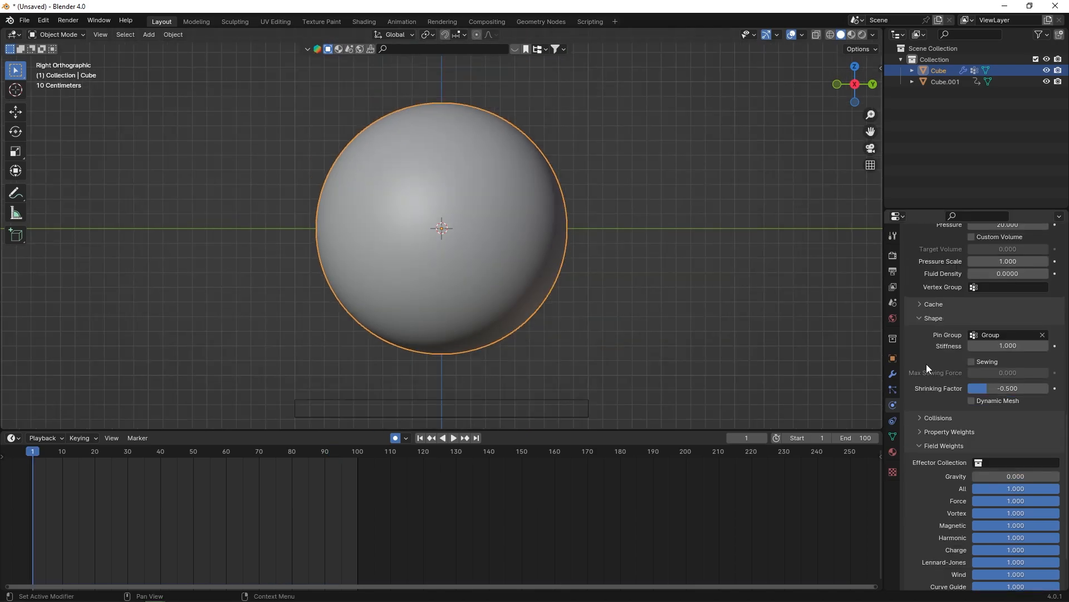
click(930, 304)
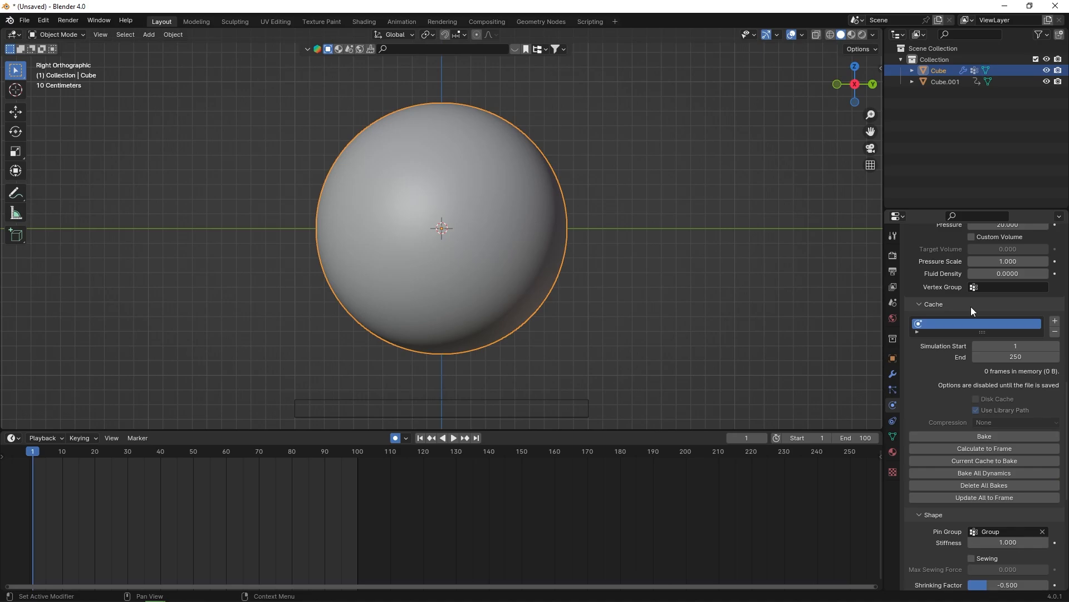
double_click(1016, 356)
text(100)
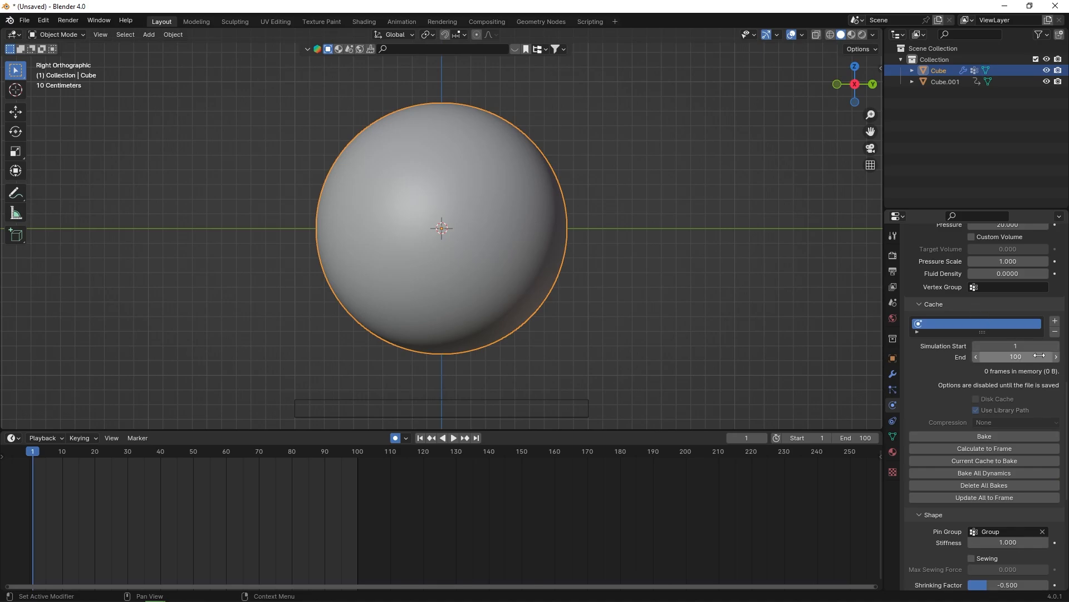
click(984, 436)
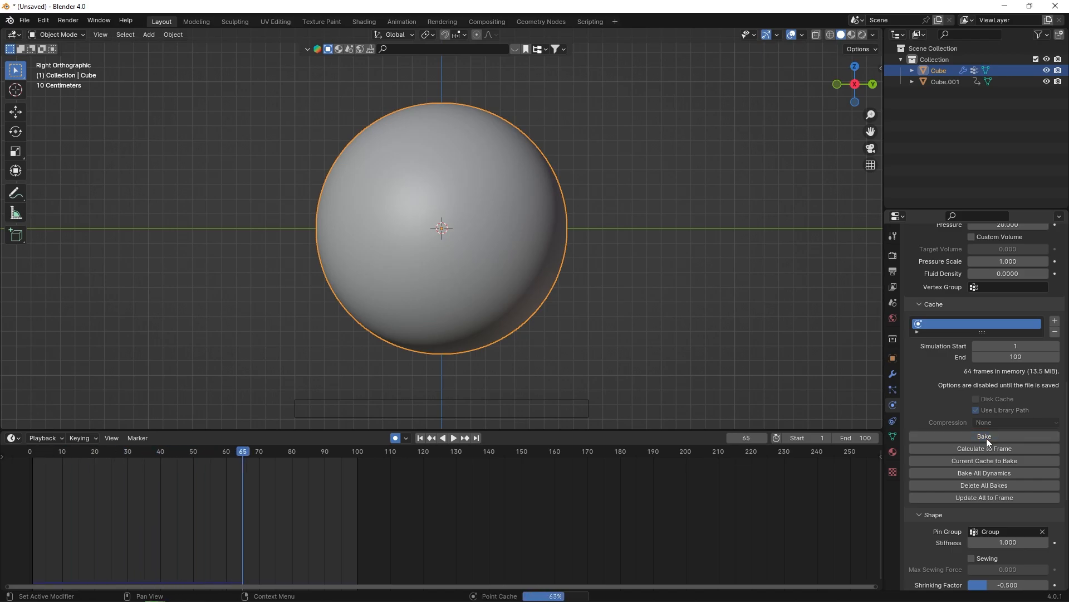
click(454, 438)
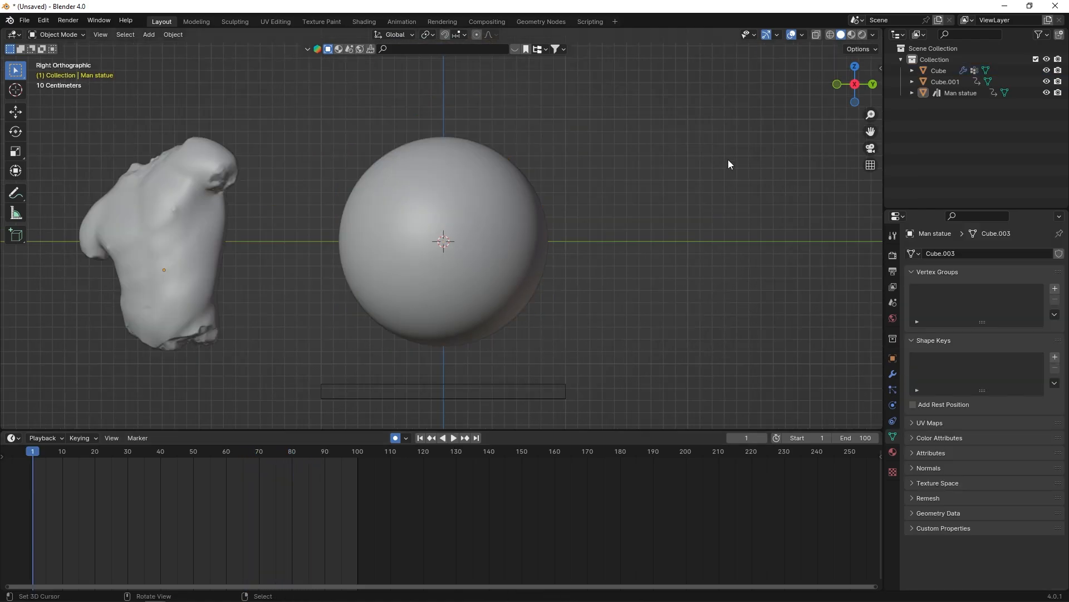
Copy the sphere's modifiers onto the man statue torso and leave only the statue selected.
click(164, 269)
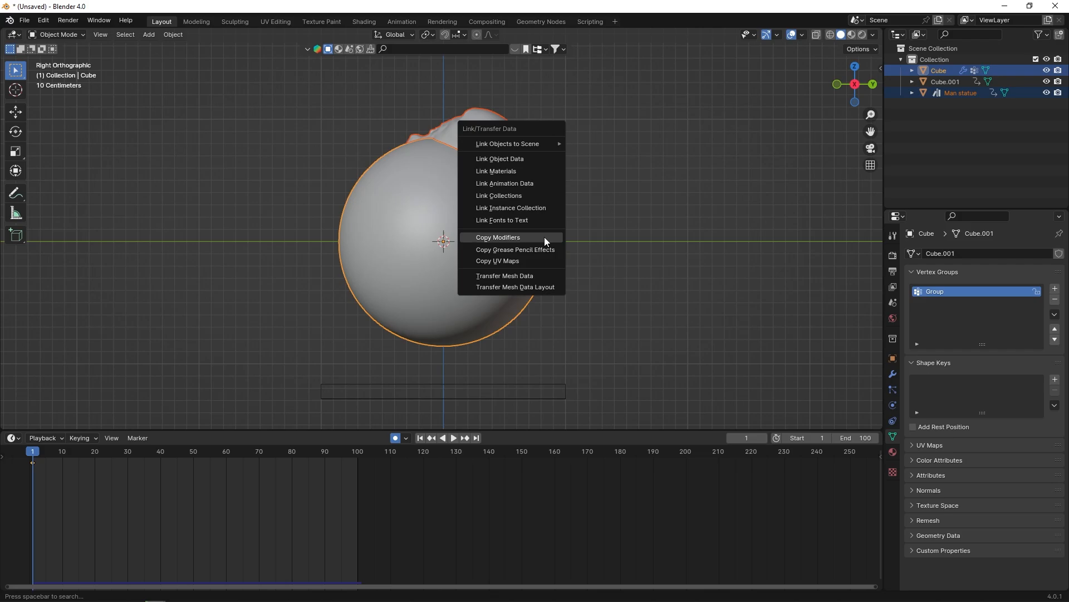
click(498, 237)
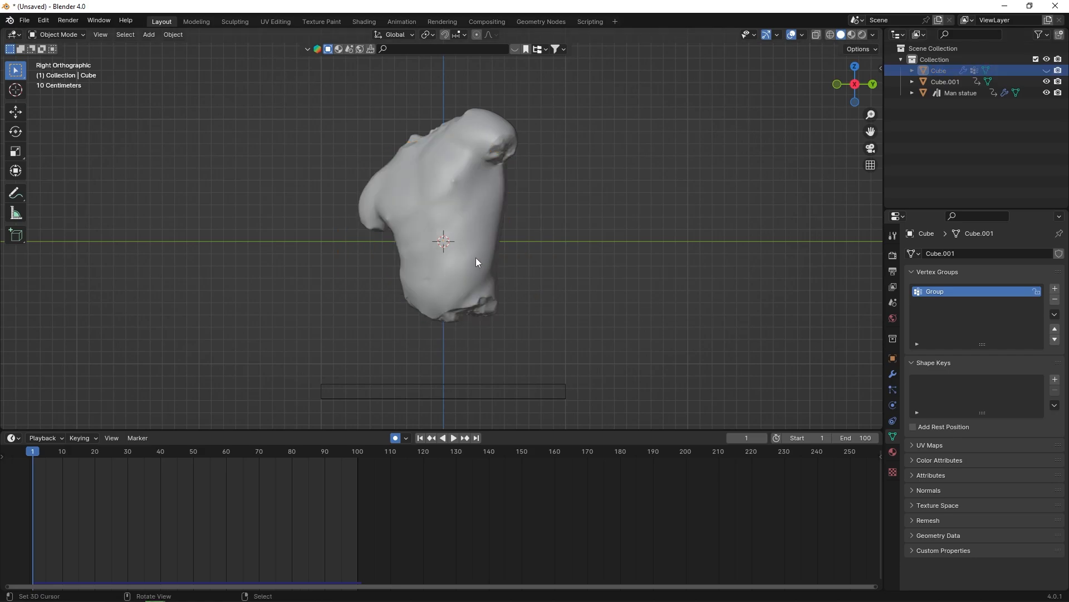
click(961, 92)
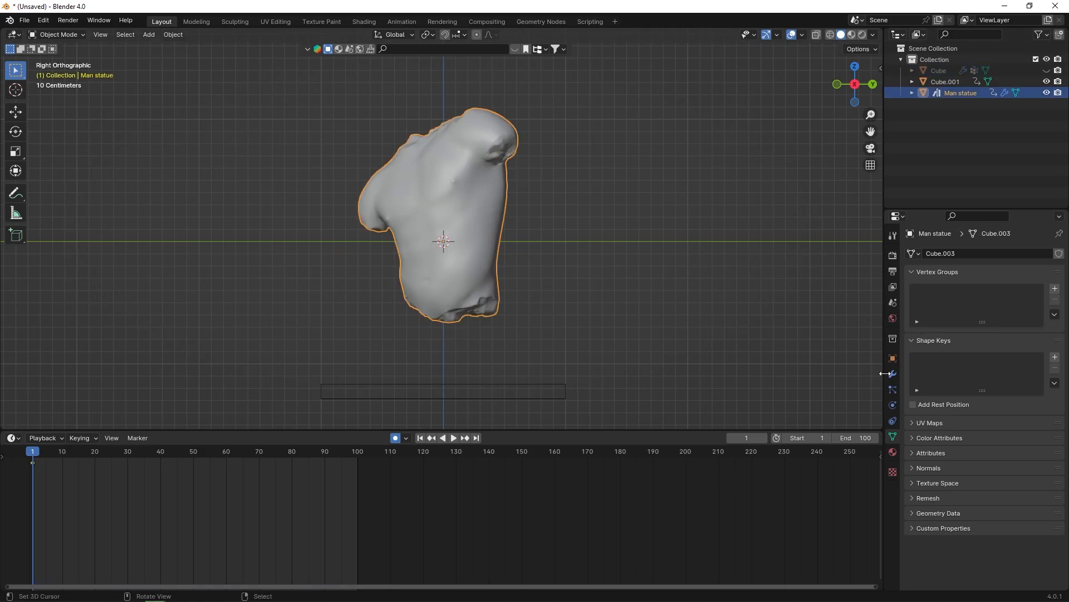
Create vertex group Group on the statue with all its vertices assigned.
click(891, 373)
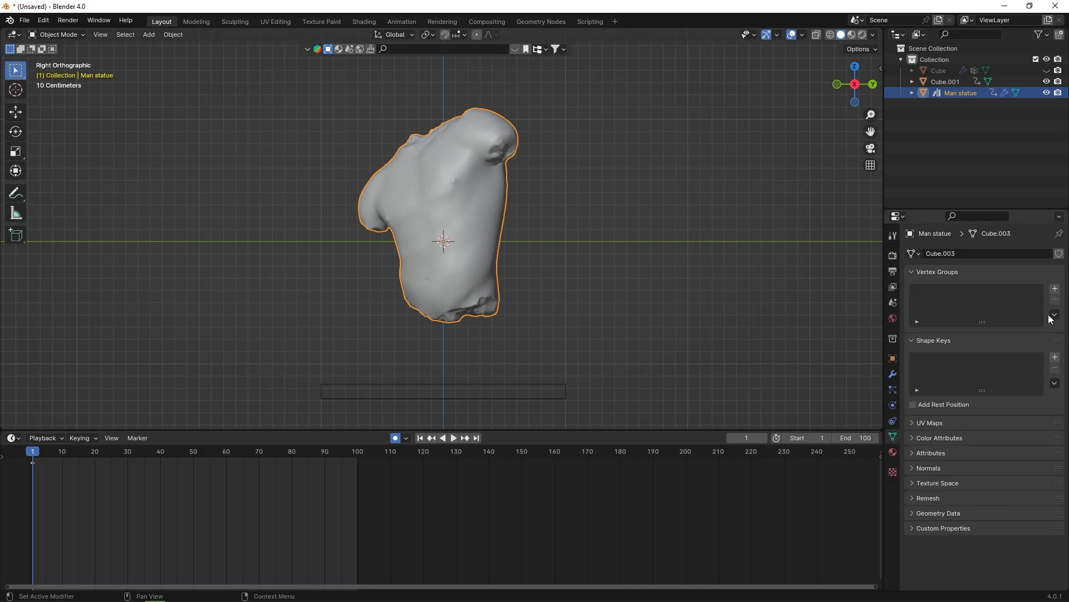
mouse_move(1054, 288)
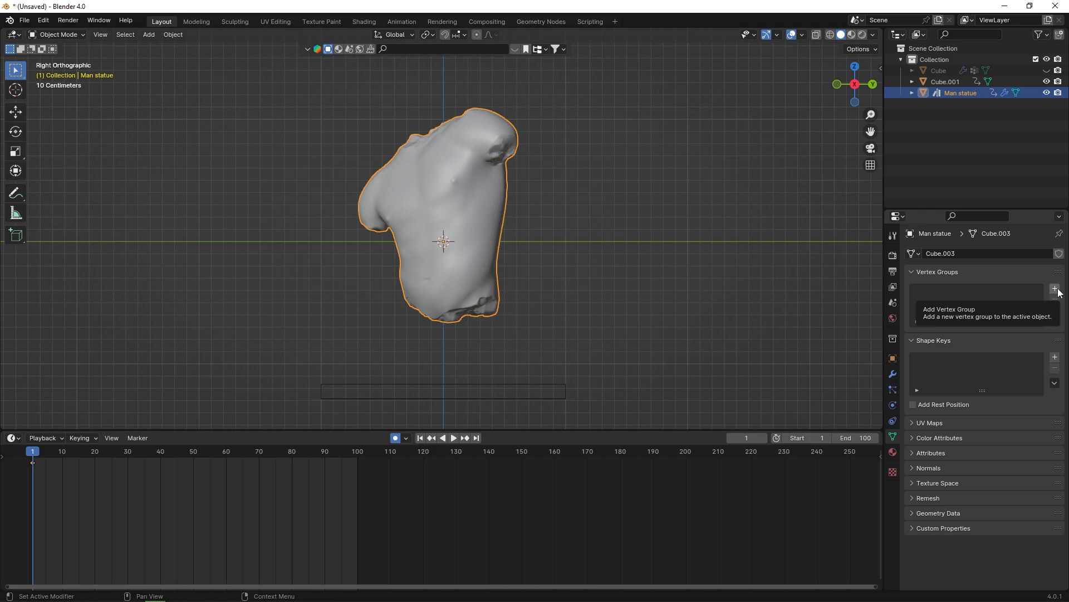
click(1054, 288)
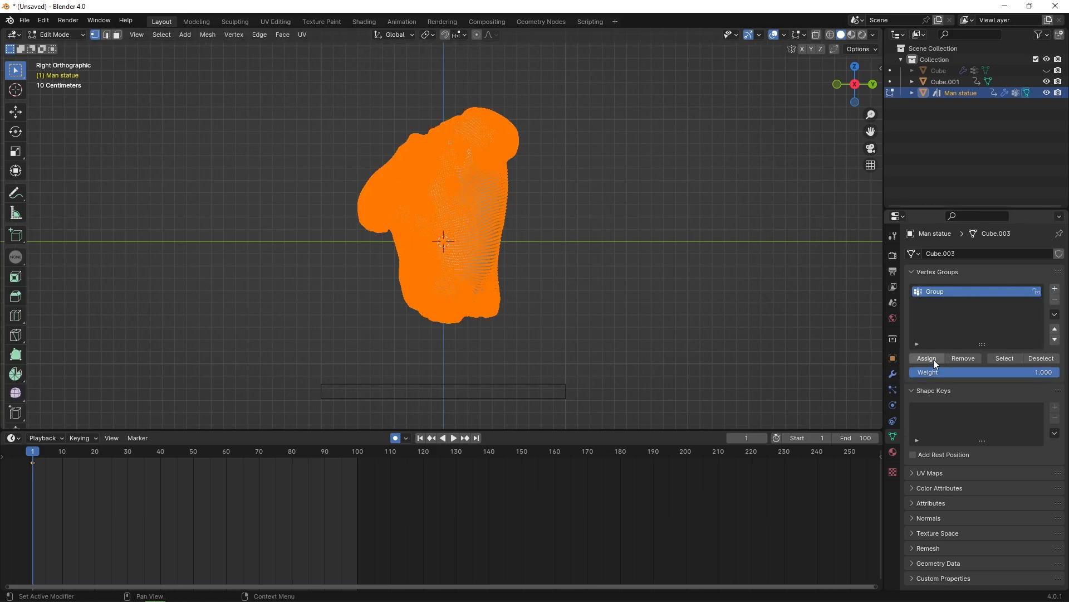
click(926, 358)
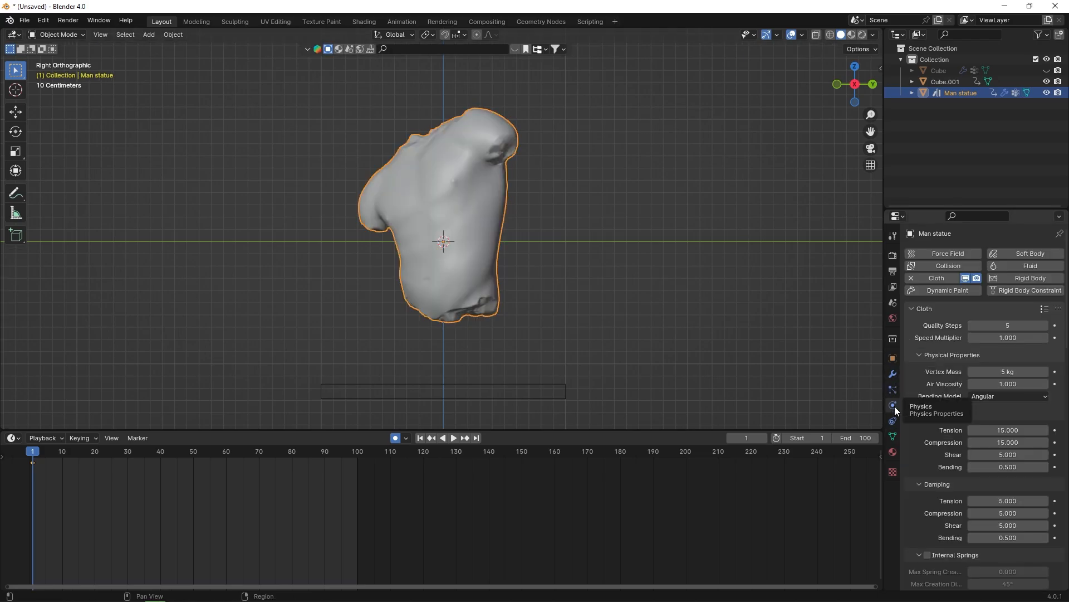
Bake the cloth simulation over 100 frames and play back the ballooning chest, then return to the modifier stack.
scroll(down, 3)
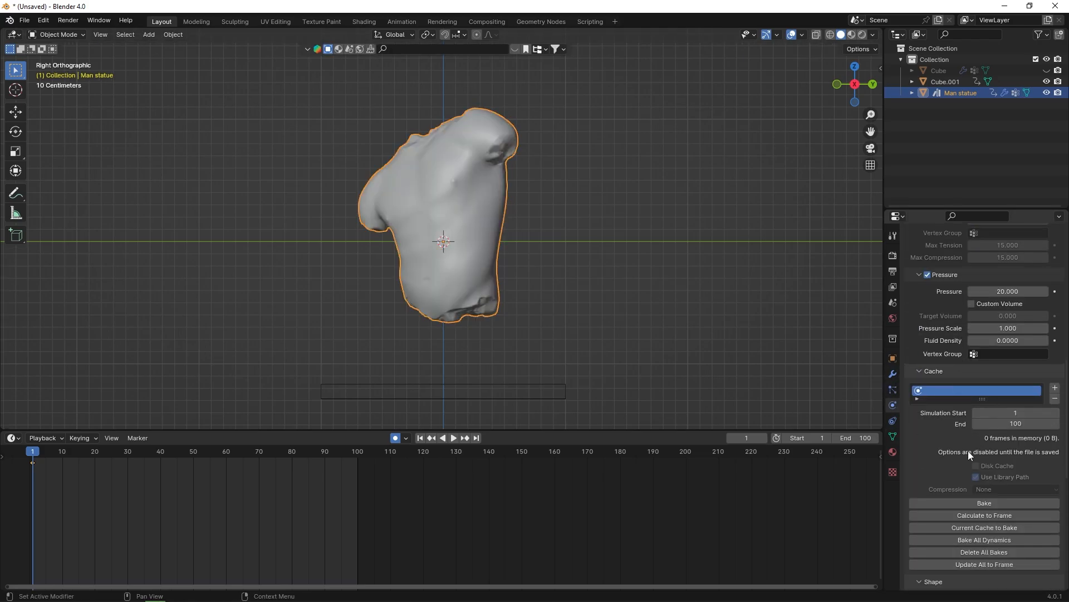
click(984, 503)
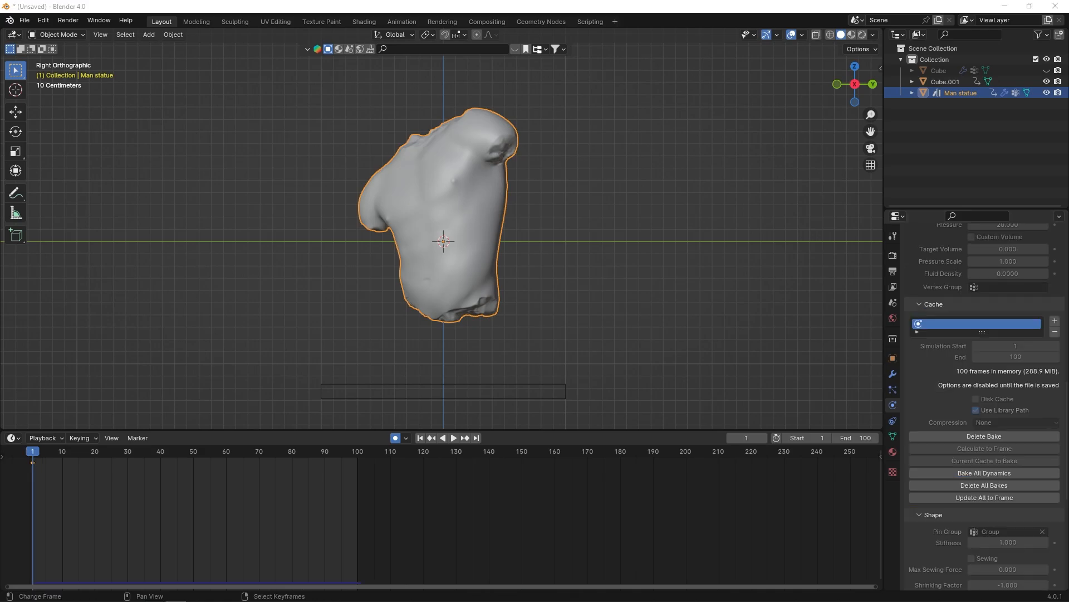
click(453, 438)
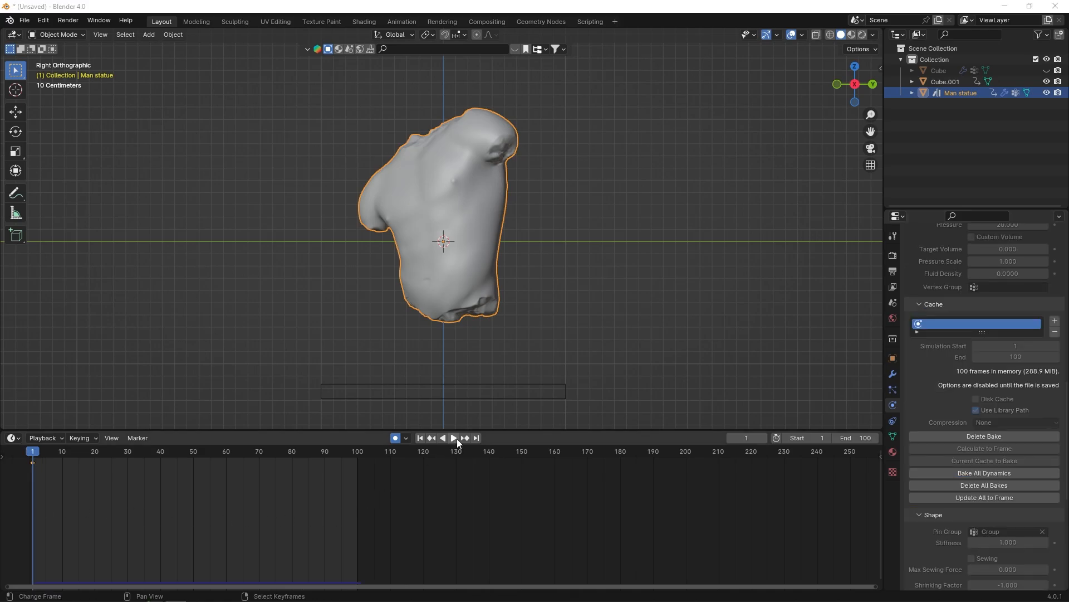
click(453, 438)
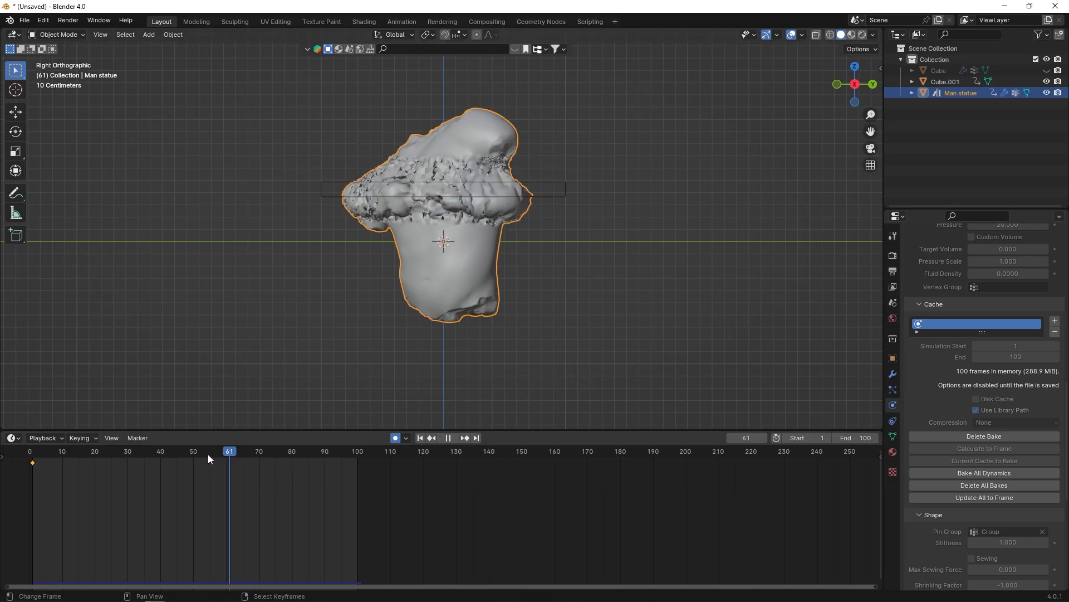
click(228, 450)
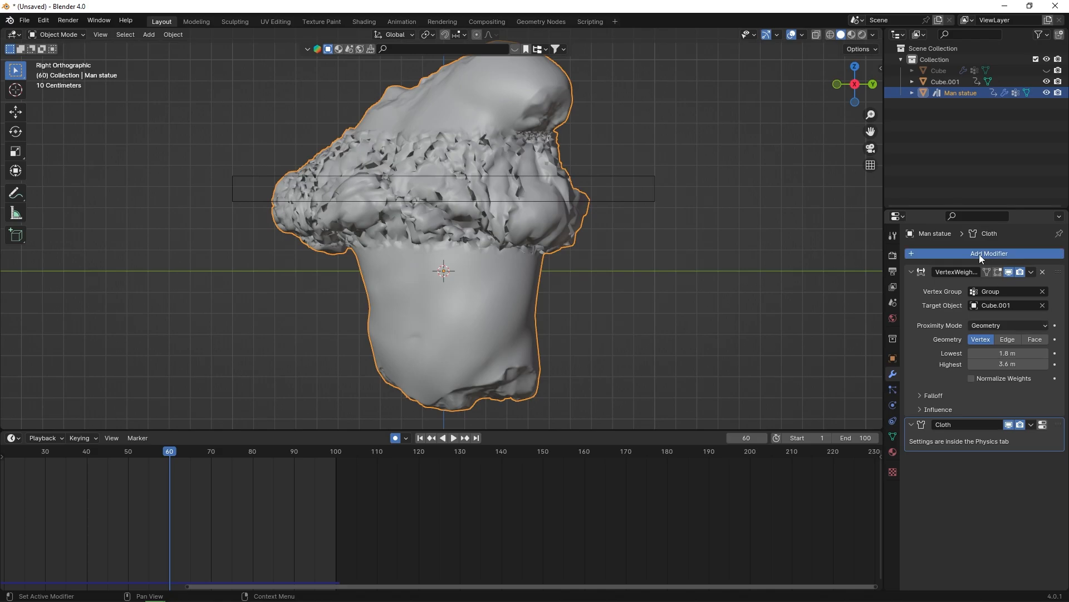
Add a Subdivision Surface modifier to the statue after the cloth.
click(990, 253)
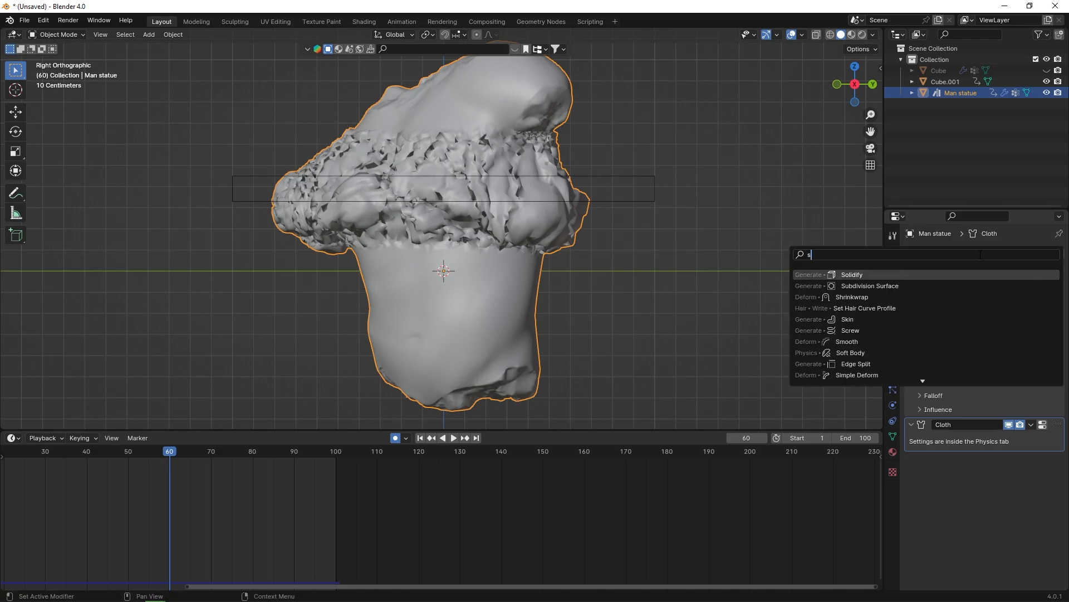
text(ub)
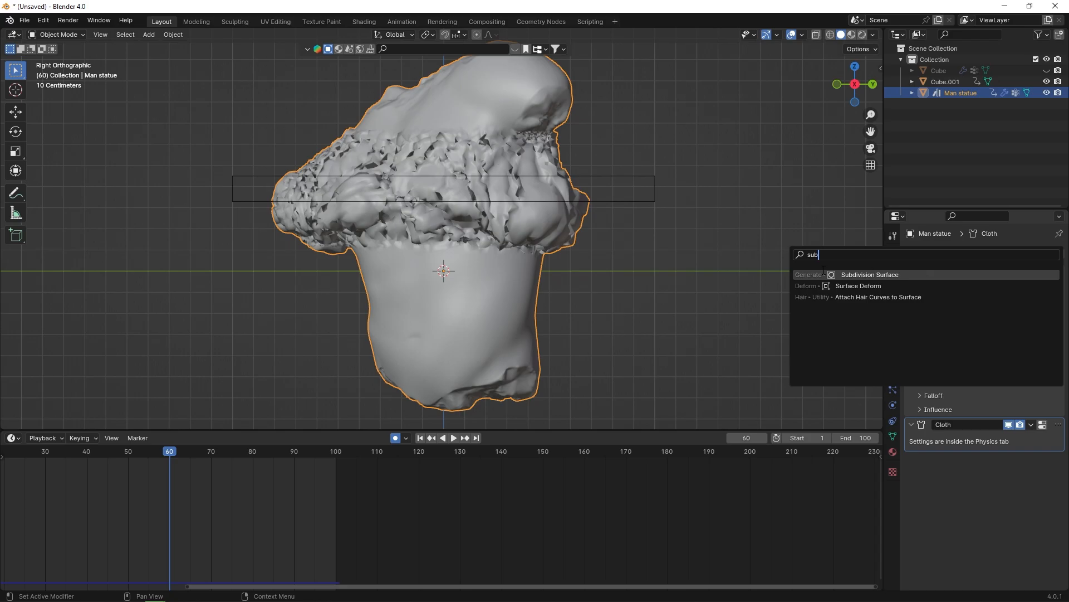
click(869, 274)
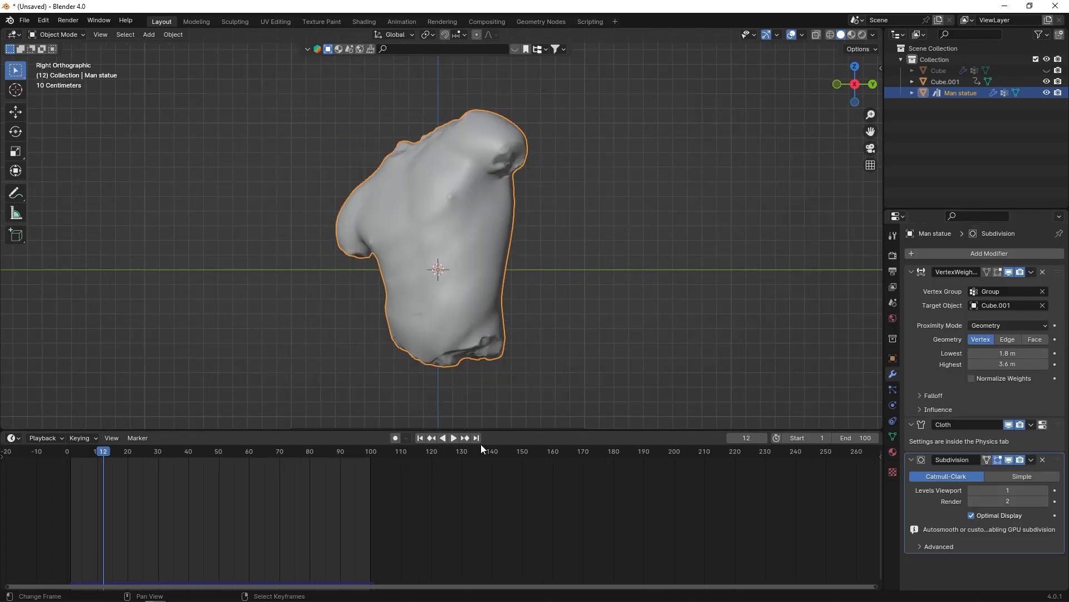
Play the simulation to preview the smoothed bulge and inspect the vertex weights.
click(452, 438)
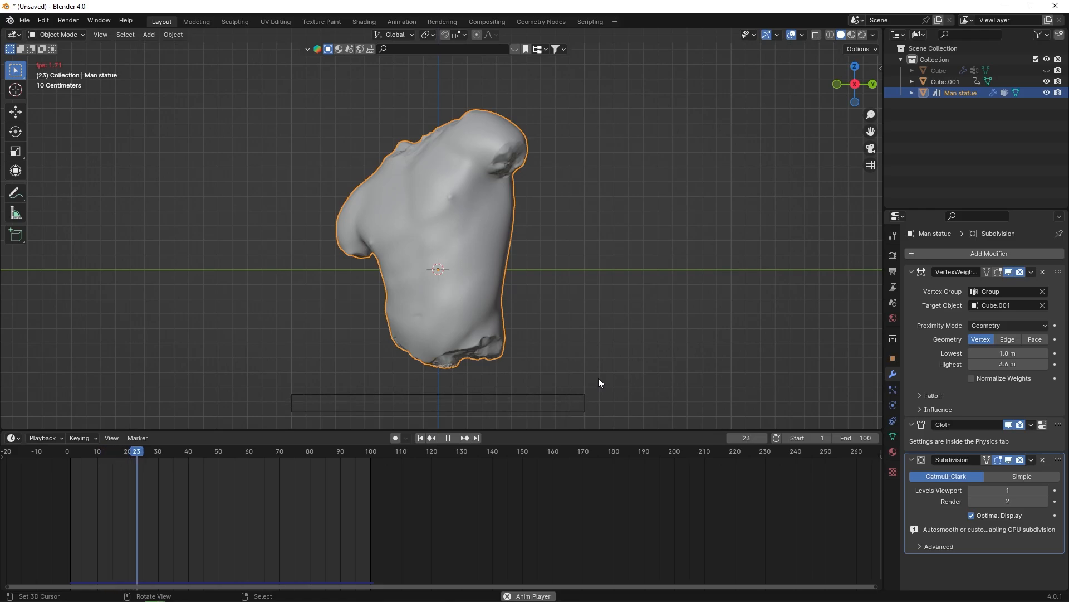
click(448, 438)
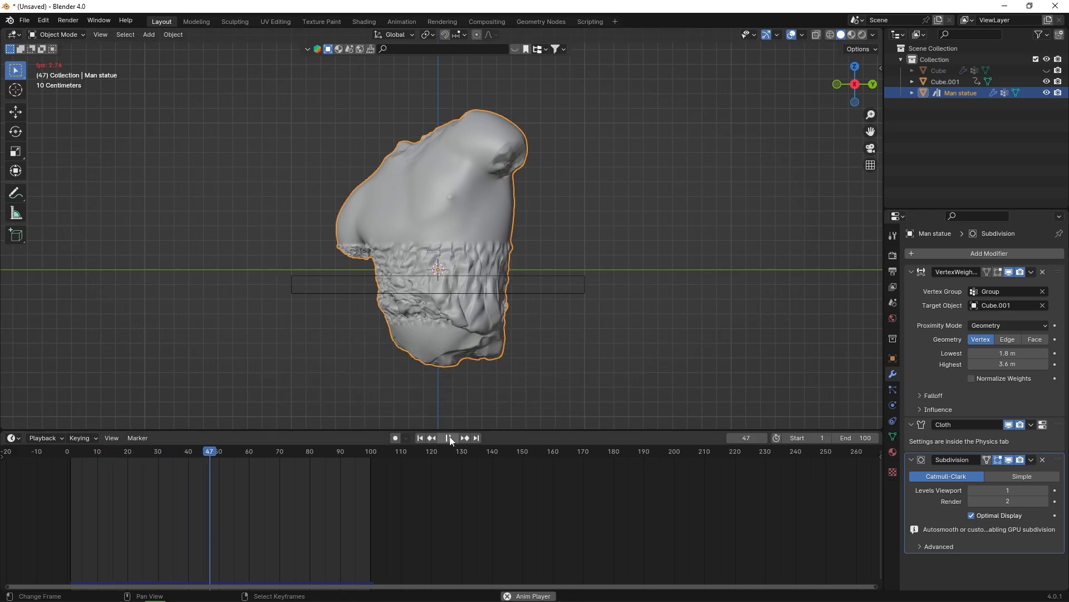
click(449, 438)
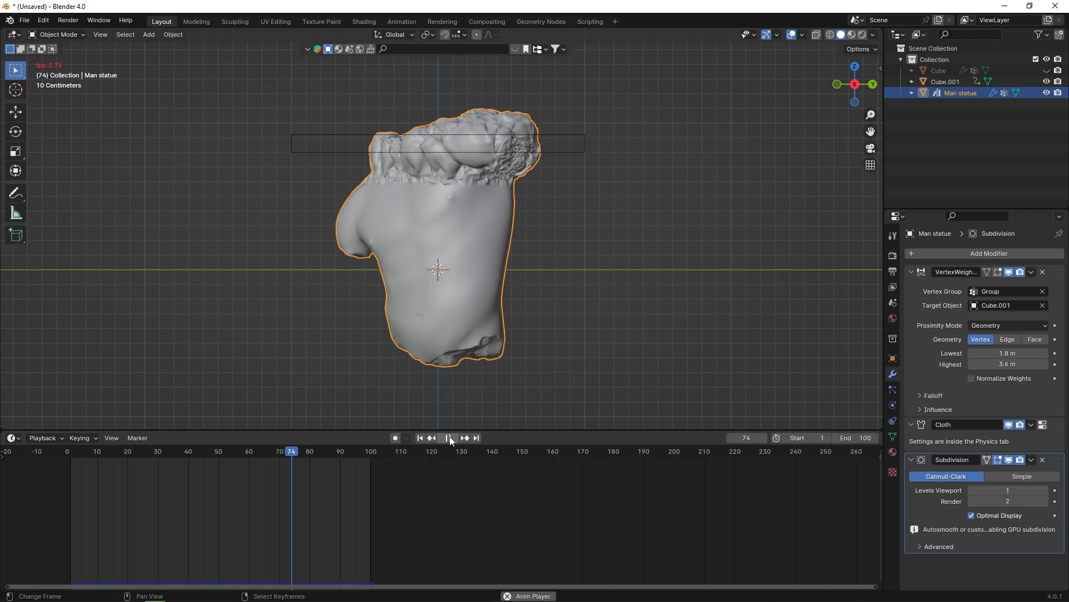
click(448, 437)
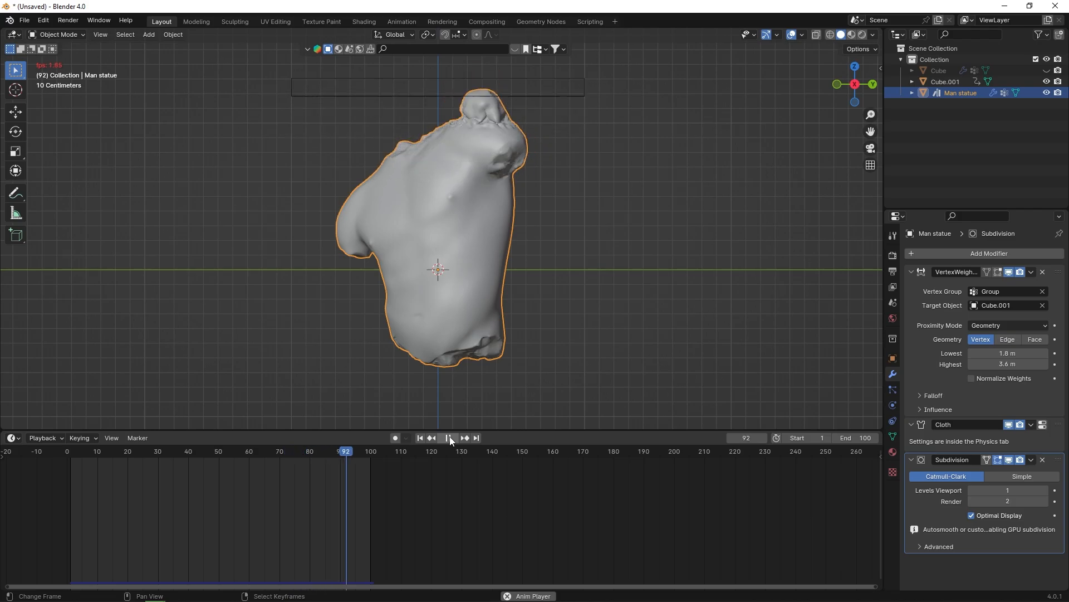
click(58, 34)
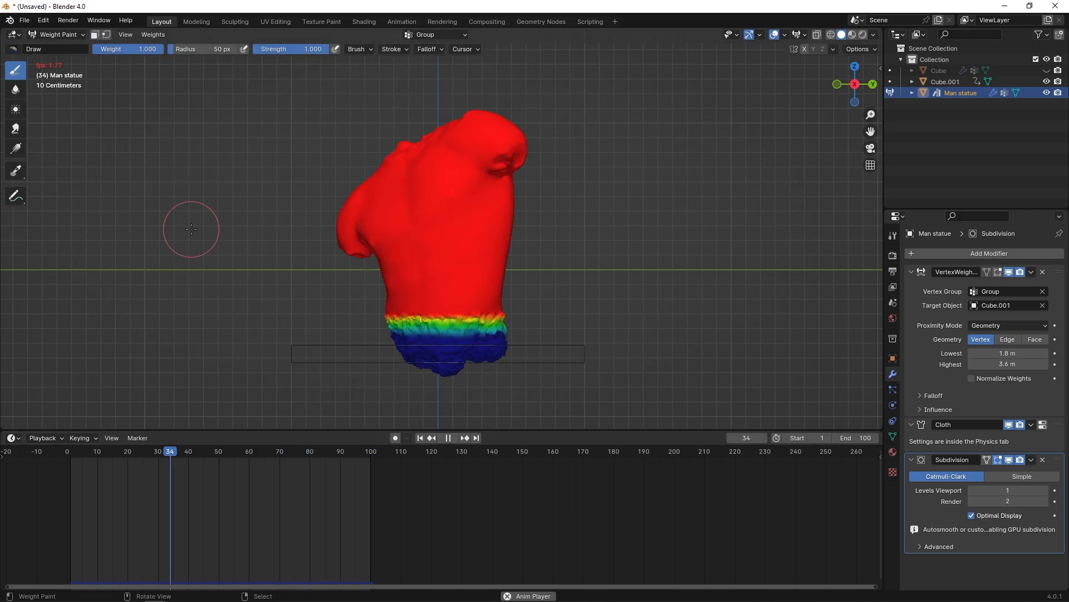
click(447, 437)
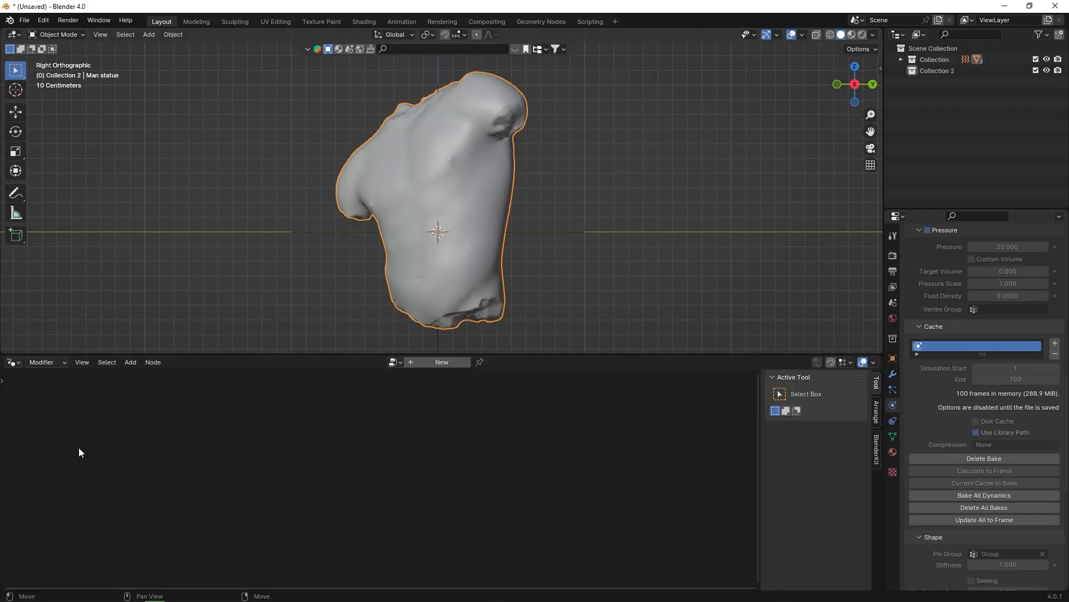
Create a geometry node tree with a Capture Attribute node wired between Group Input and Group Output.
click(442, 362)
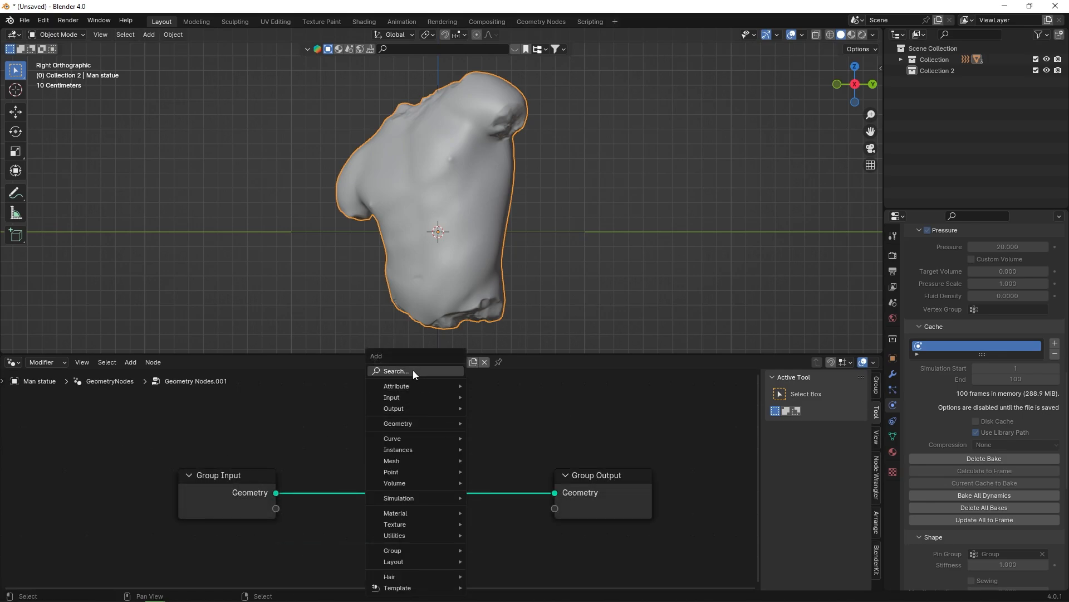
text(attr)
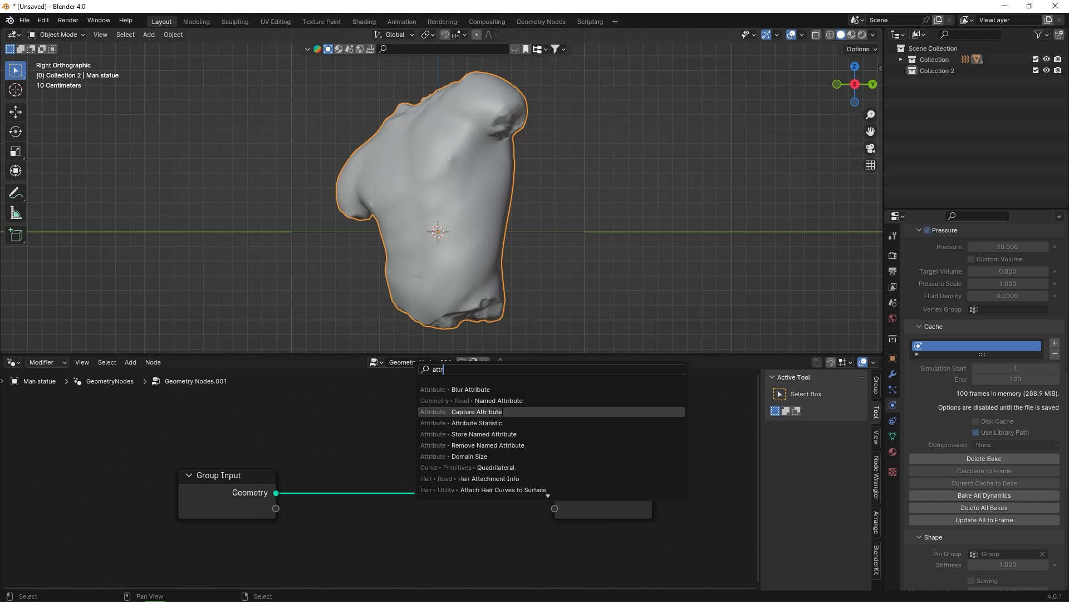
click(476, 411)
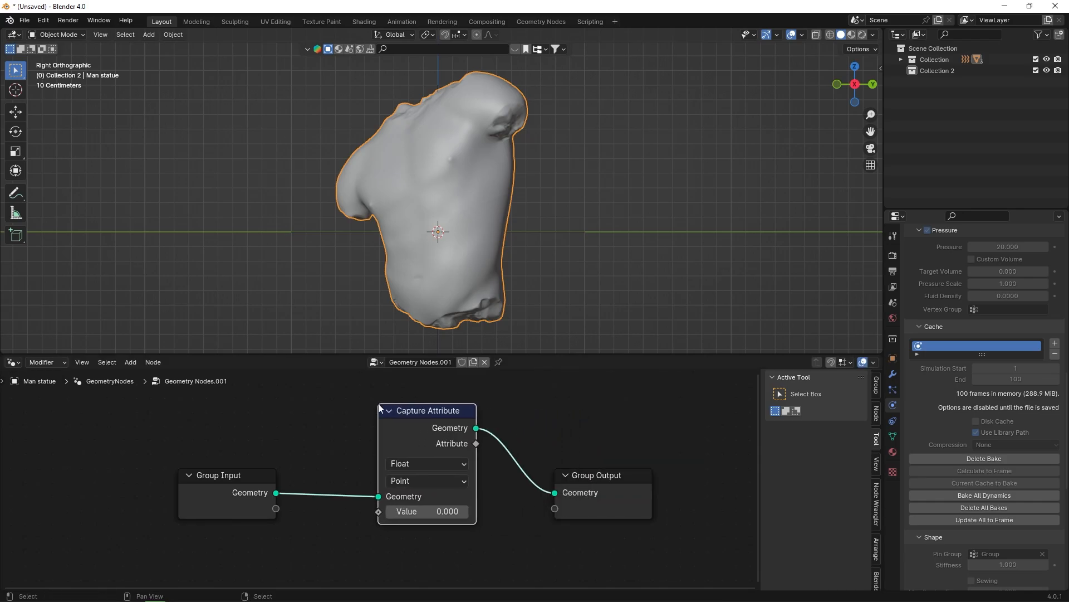
drag(276, 508, 377, 512)
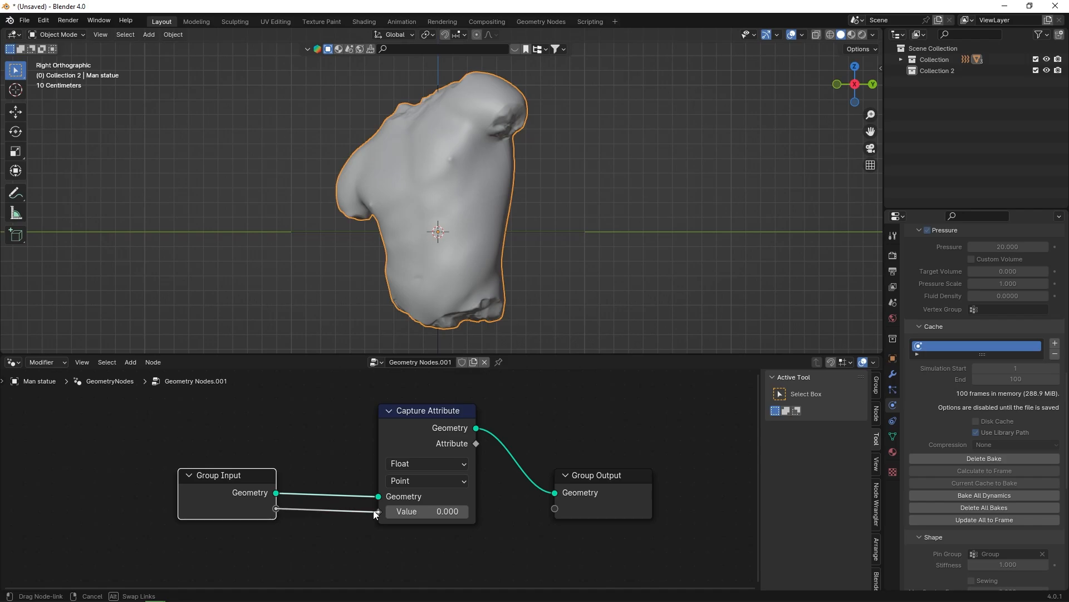
drag(476, 443, 547, 506)
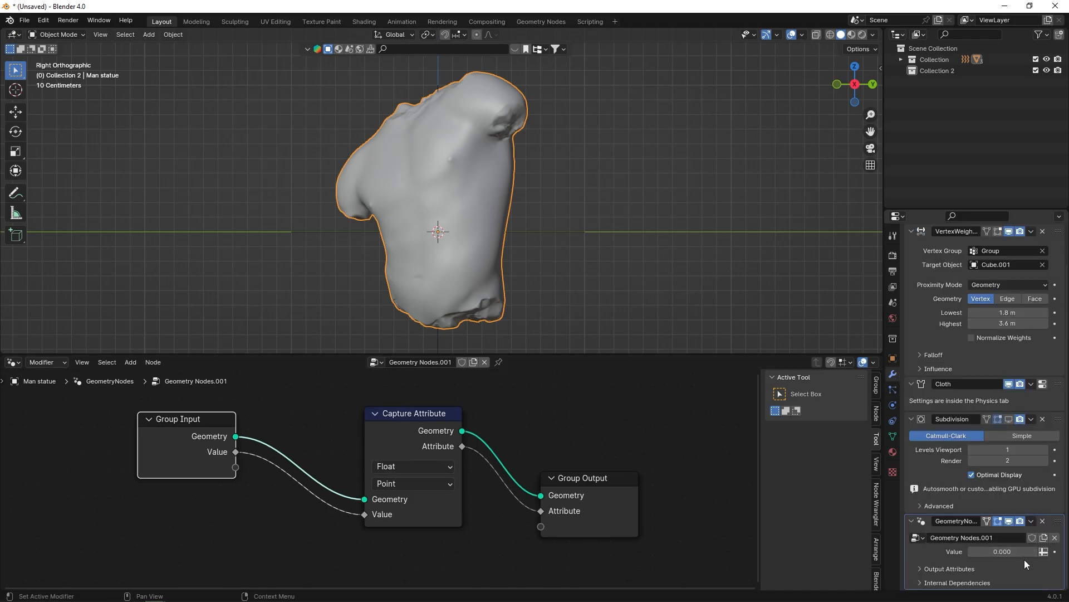
Set the modifier's Value to the Group vertex group and name the output attribute 'weight'.
click(1008, 550)
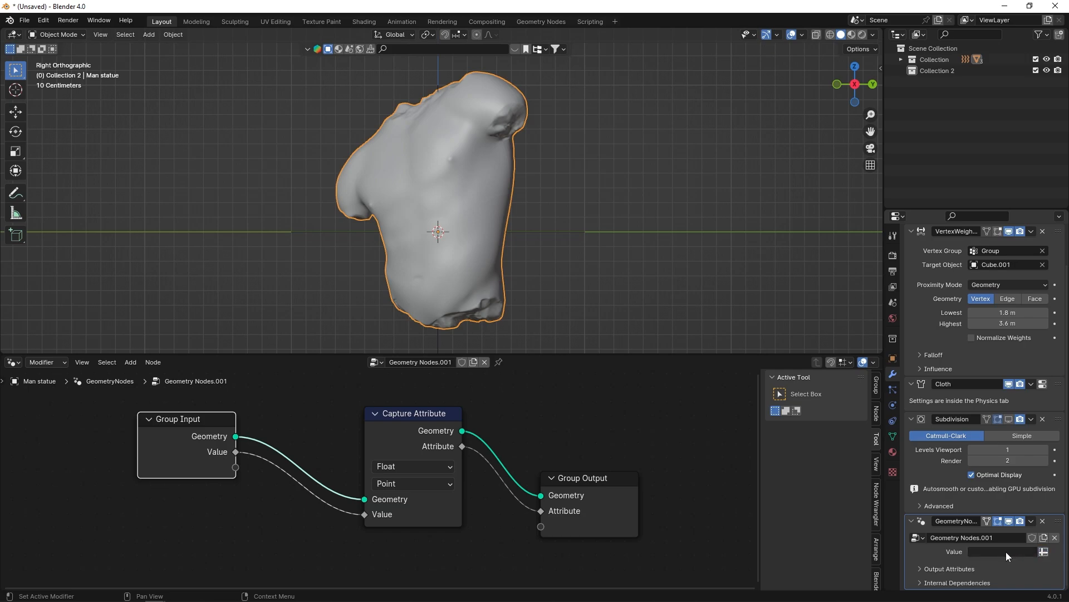
click(1009, 551)
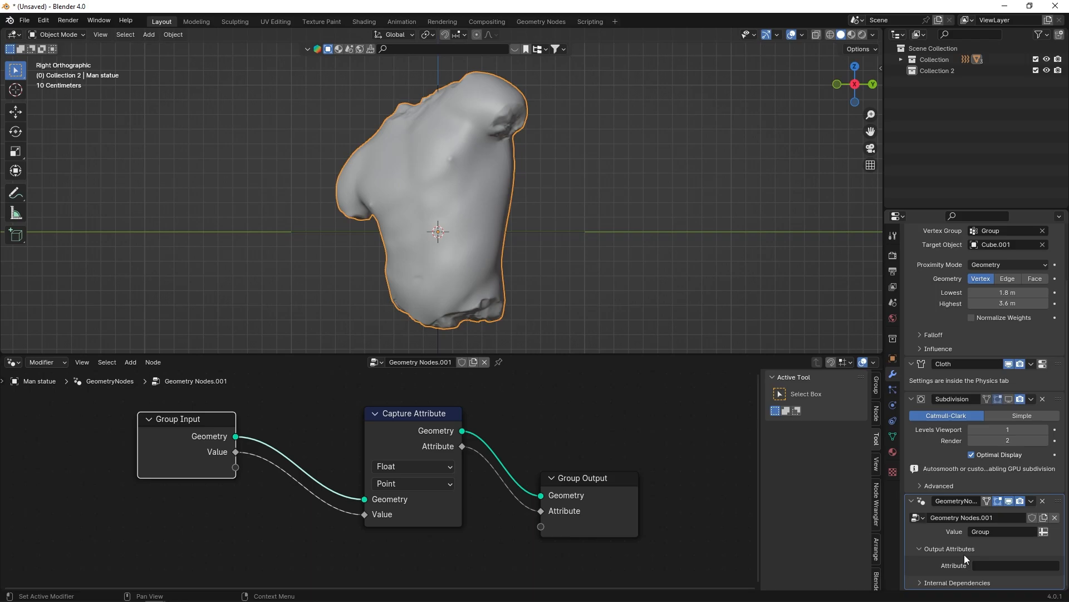
text(weight)
text(grad)
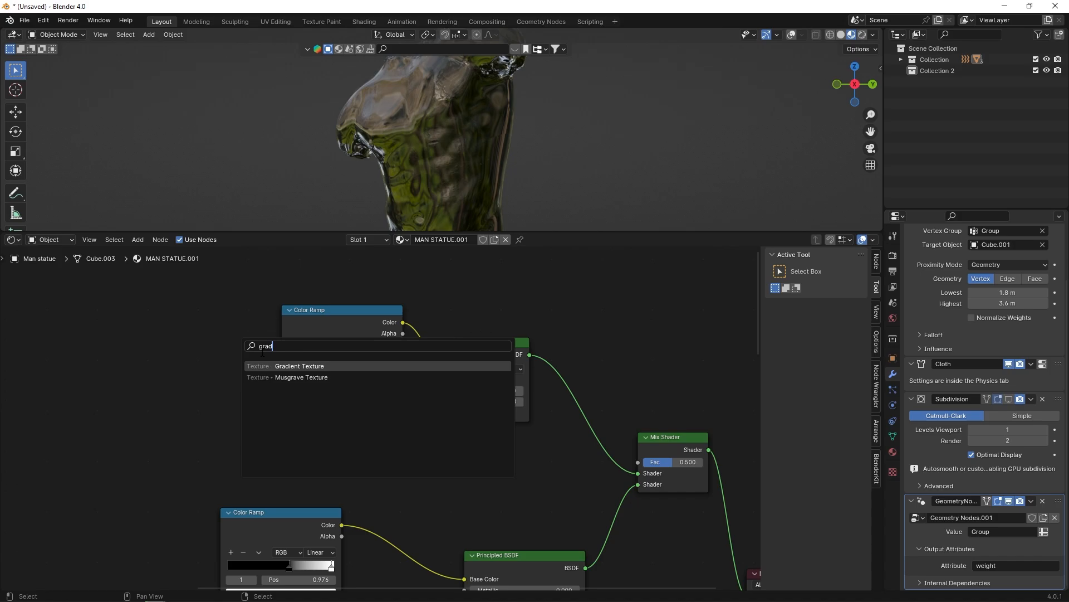
Add a Gradient Texture for the glass ramp and an Attribute node reading 'weight' for the mix factor.
click(299, 365)
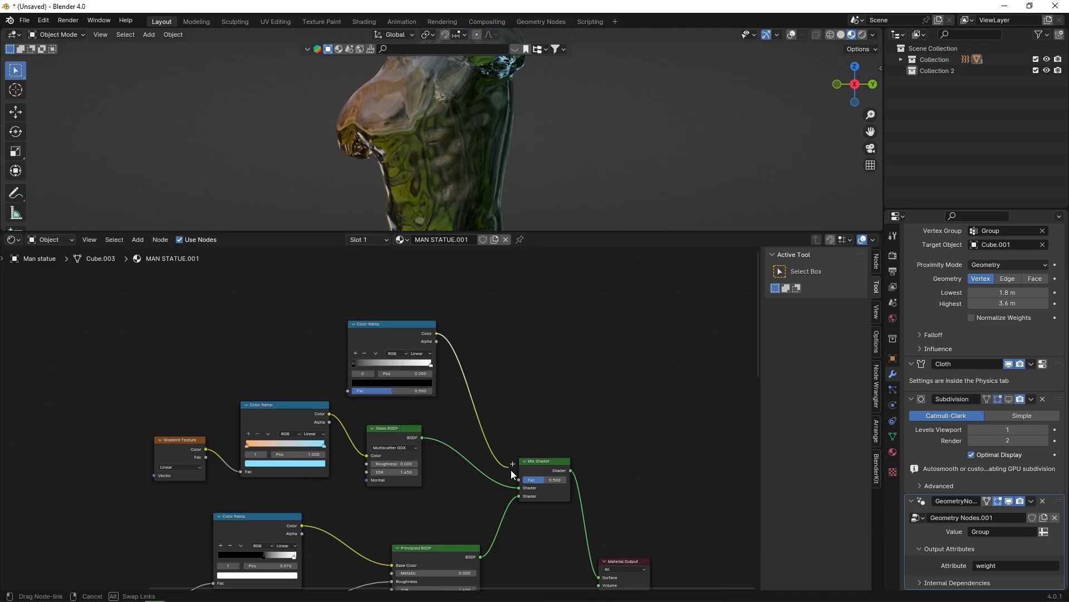
text(a)
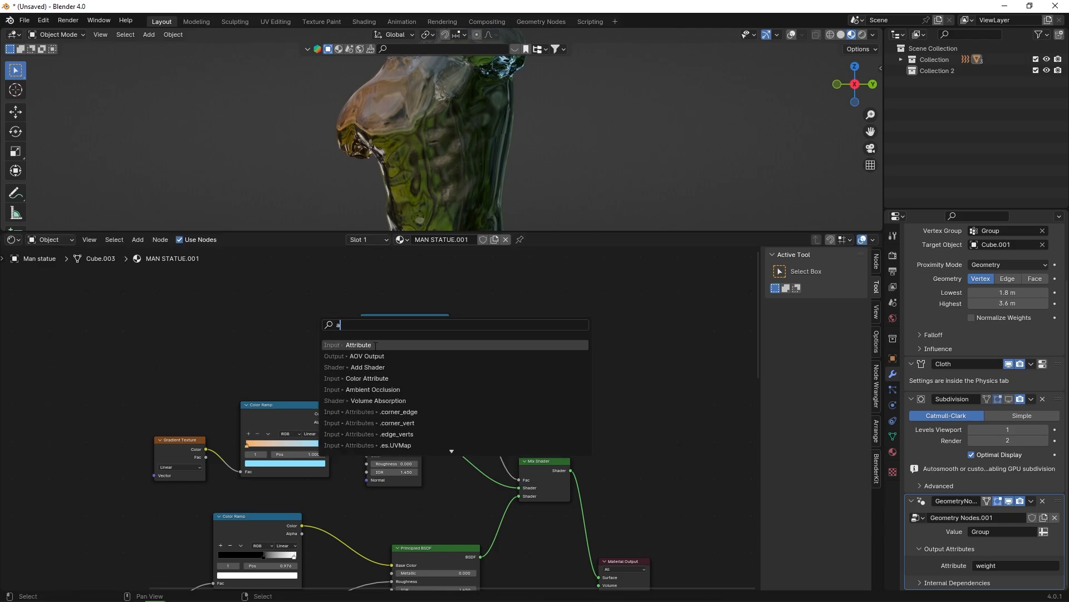
click(358, 344)
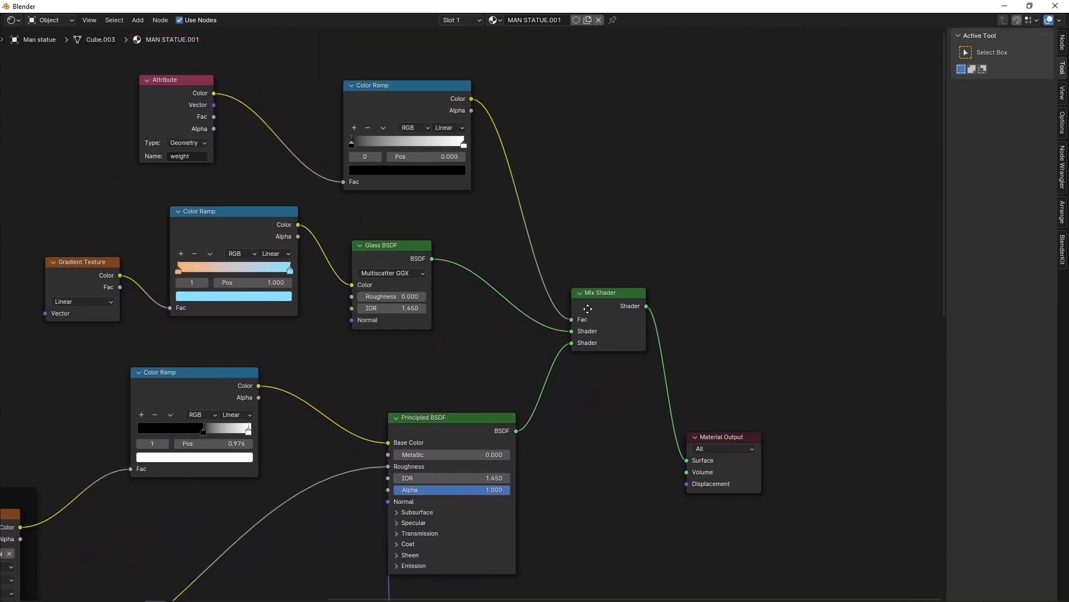
Play the animation to preview the material, then render the final camera view.
click(161, 21)
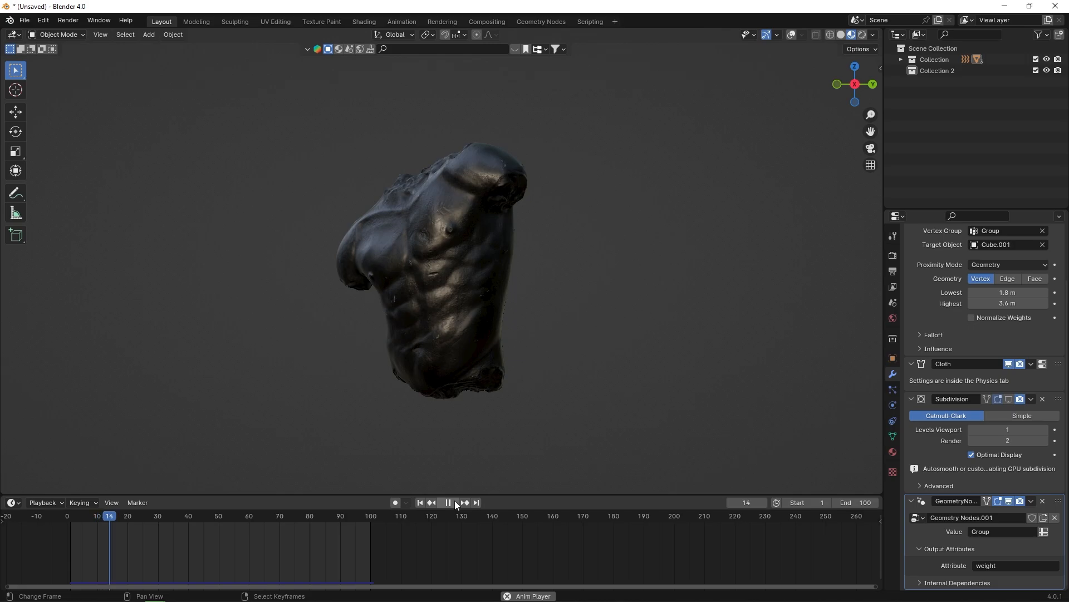
click(448, 502)
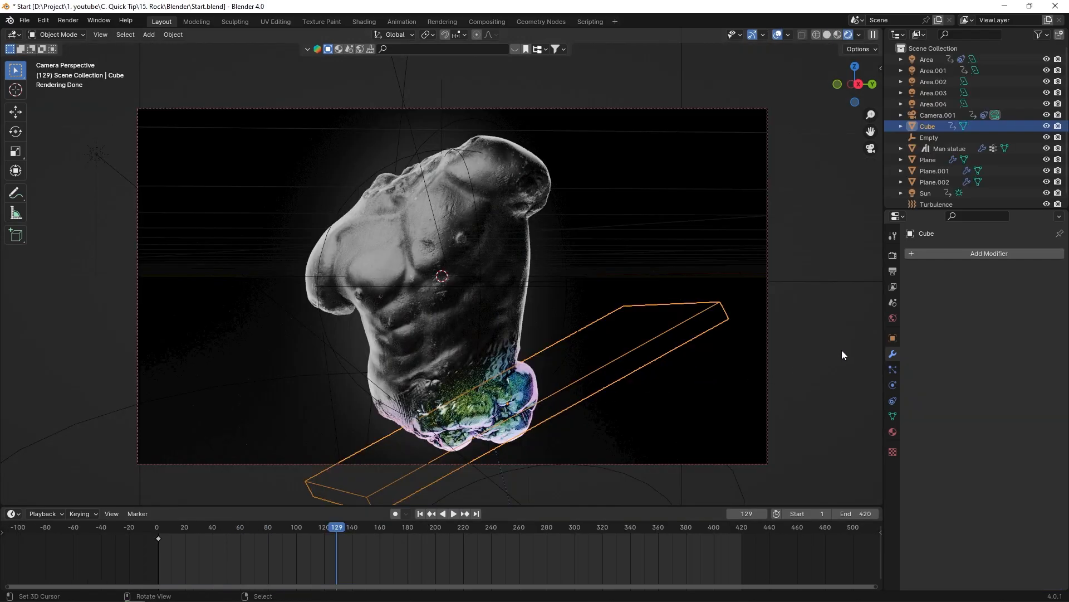
click(892, 334)
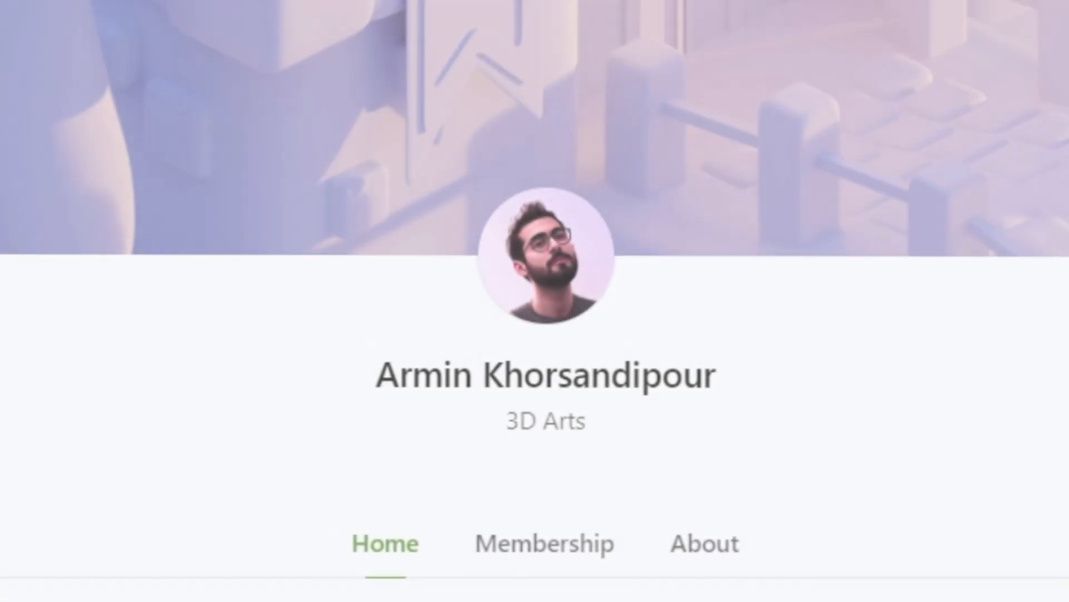
Scroll the Patreon creator page down to its Latest posts section.
scroll(down, 3)
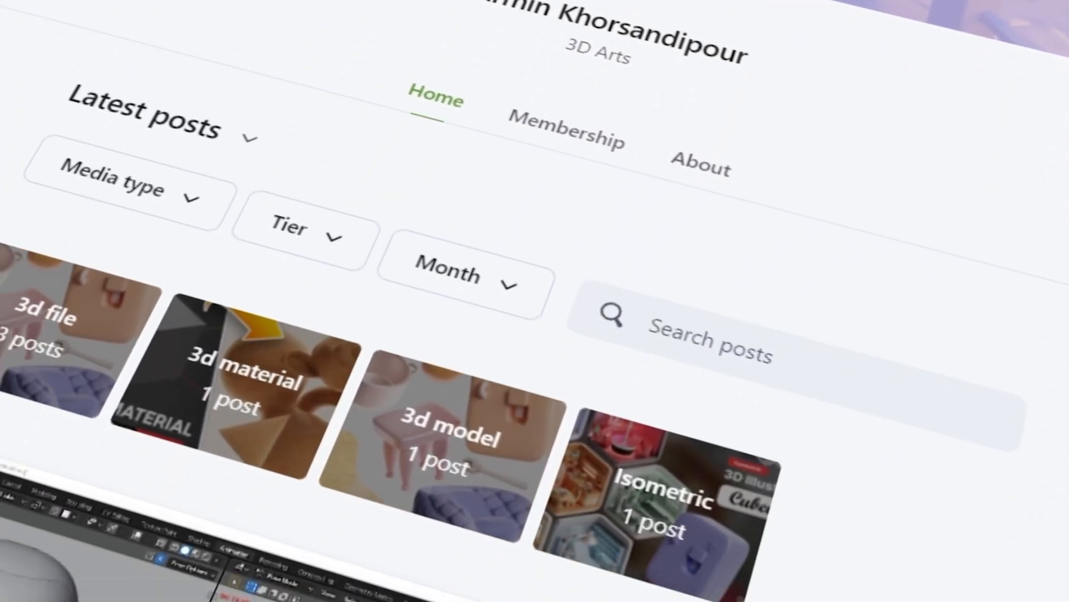